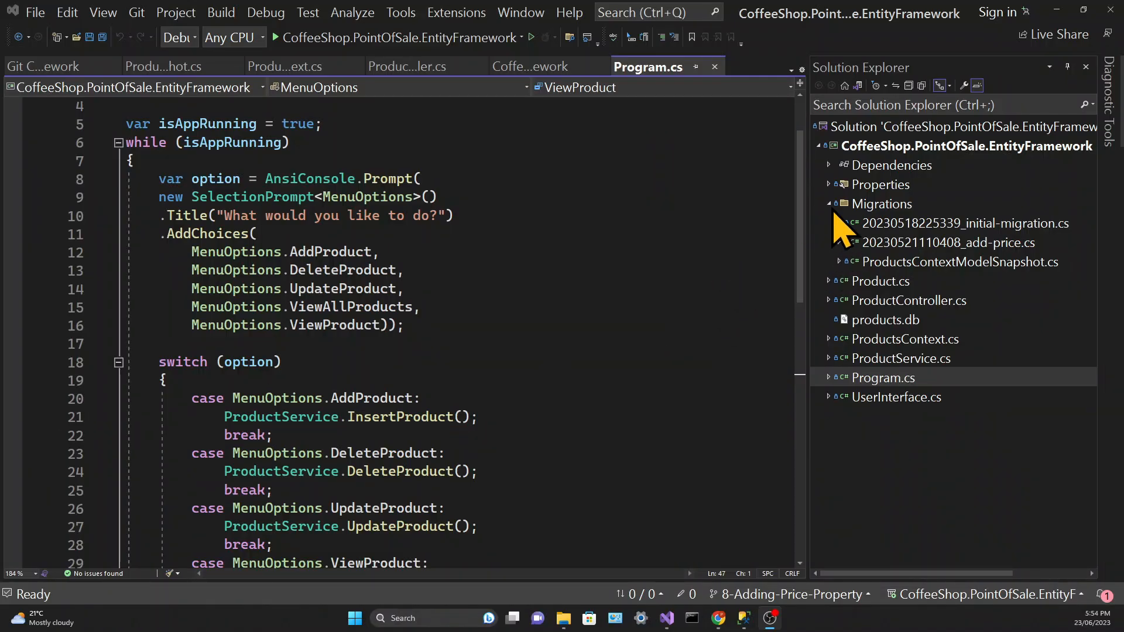
Step: Add an Enums.cs class to the project and move the MenuOptions enum into it
{"action": "scroll", "scroll_direction": "up", "scroll_amount": 3}
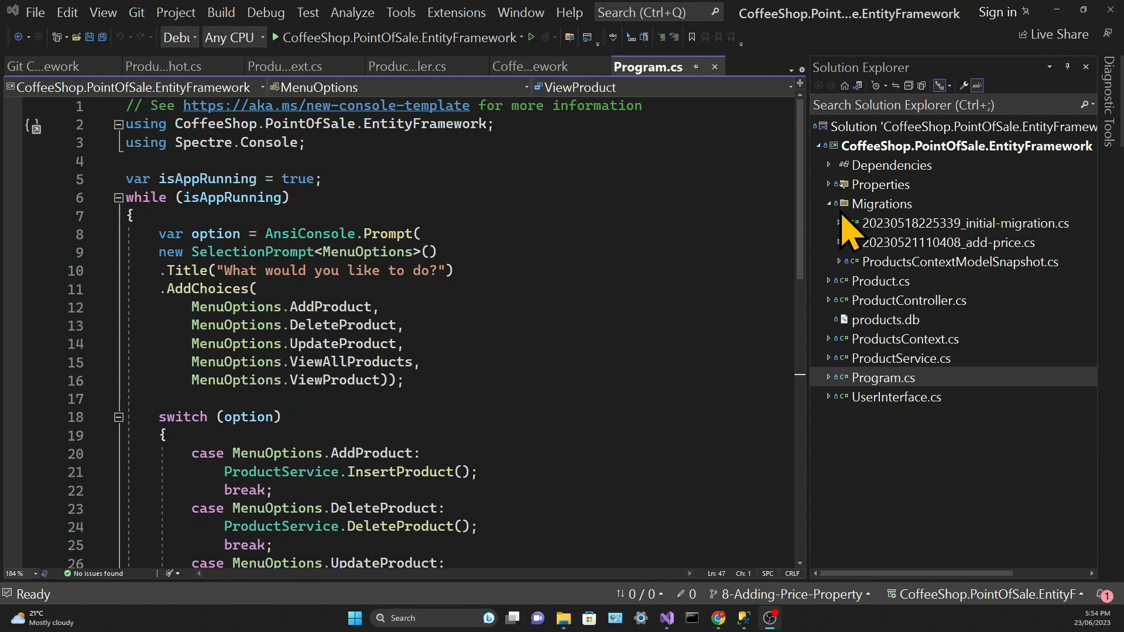
{"action": "mouse_move", "coordinate": [895, 208]}
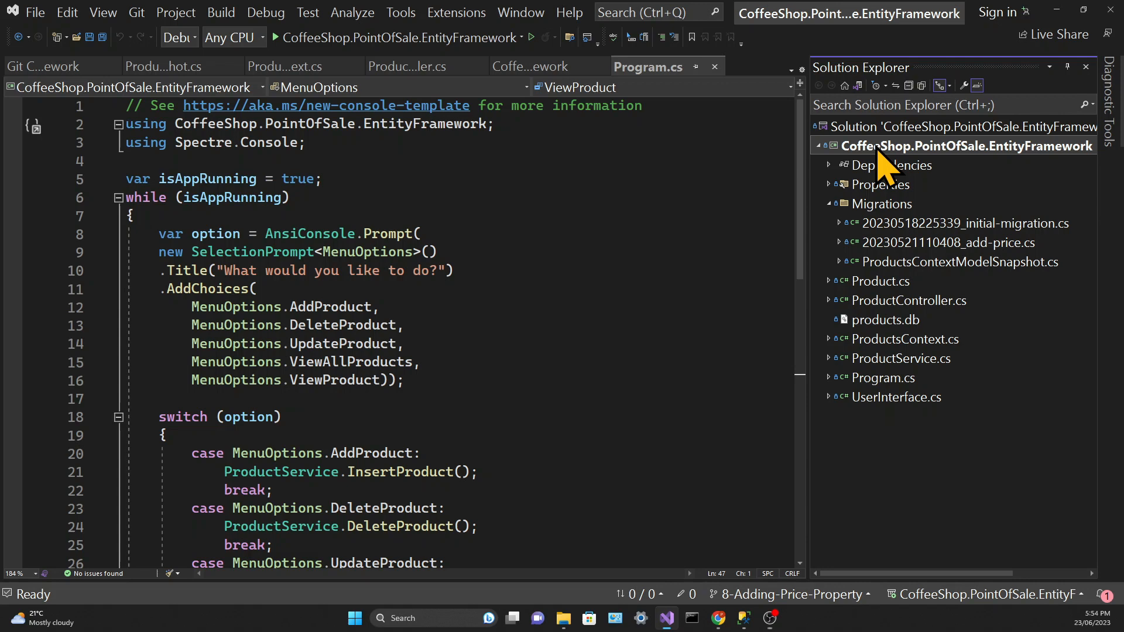
{"action": "right_click", "coordinate": [967, 145]}
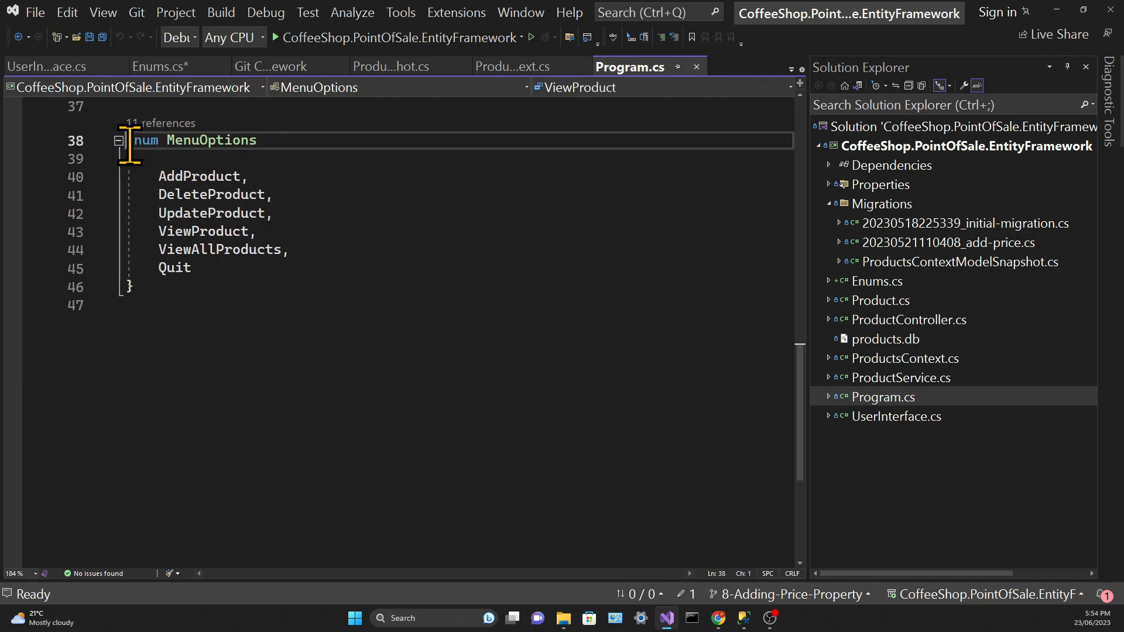
{"action": "left_click", "coordinate": [160, 66]}
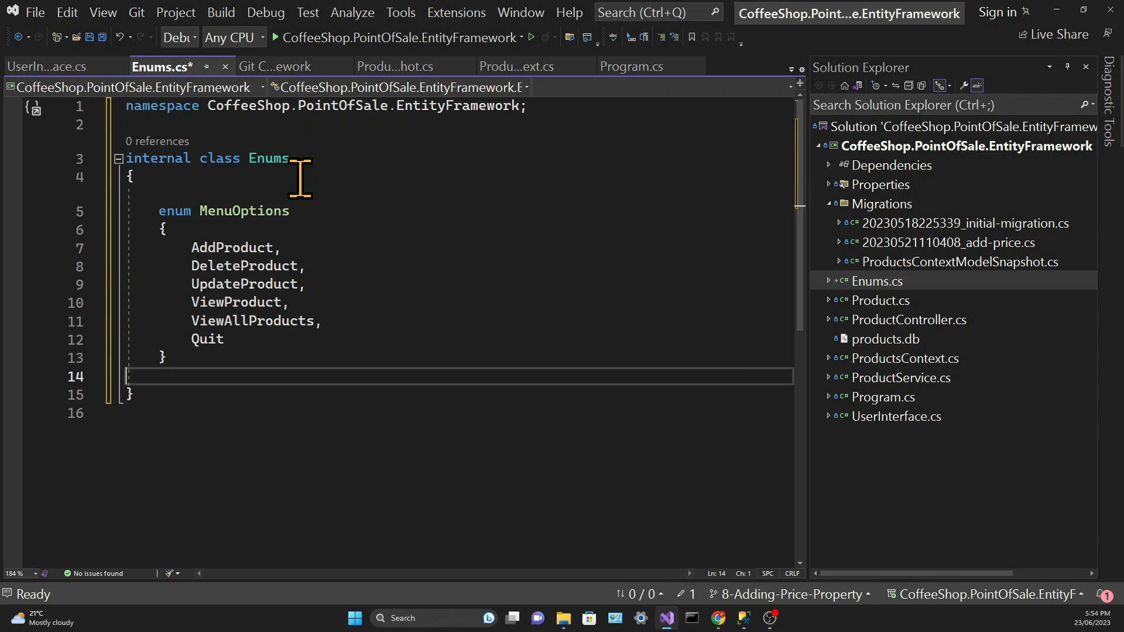
Step: Wrap the menu loop in a new internal static MainMenu method in UserInterface.cs
{"action": "left_click", "coordinate": [46, 66]}
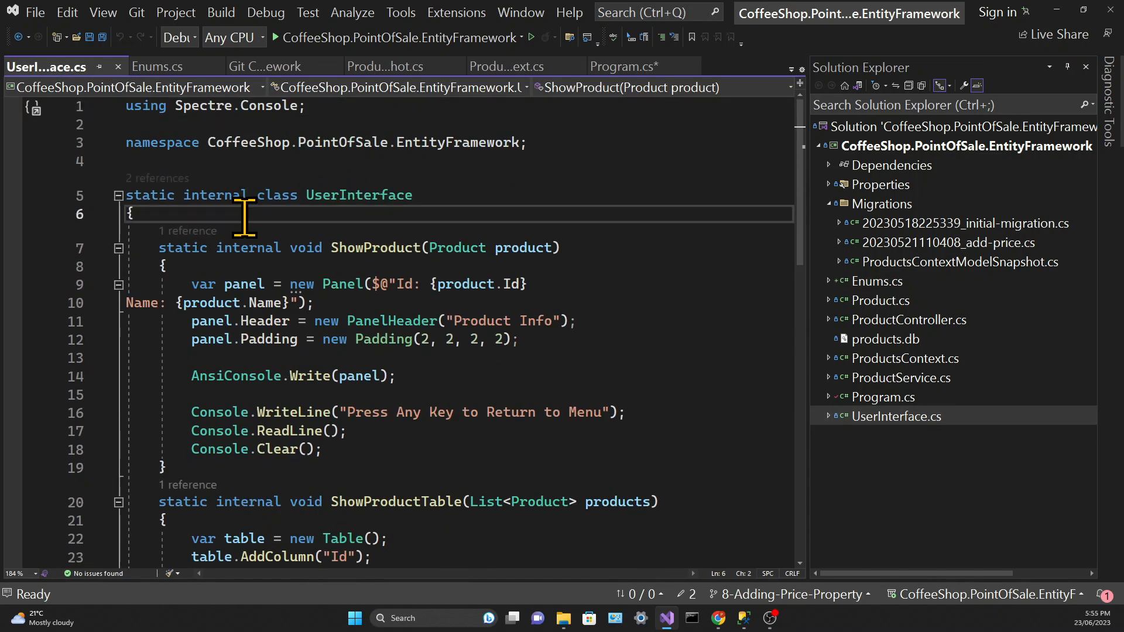
{"action": "type", "text": "static int"}
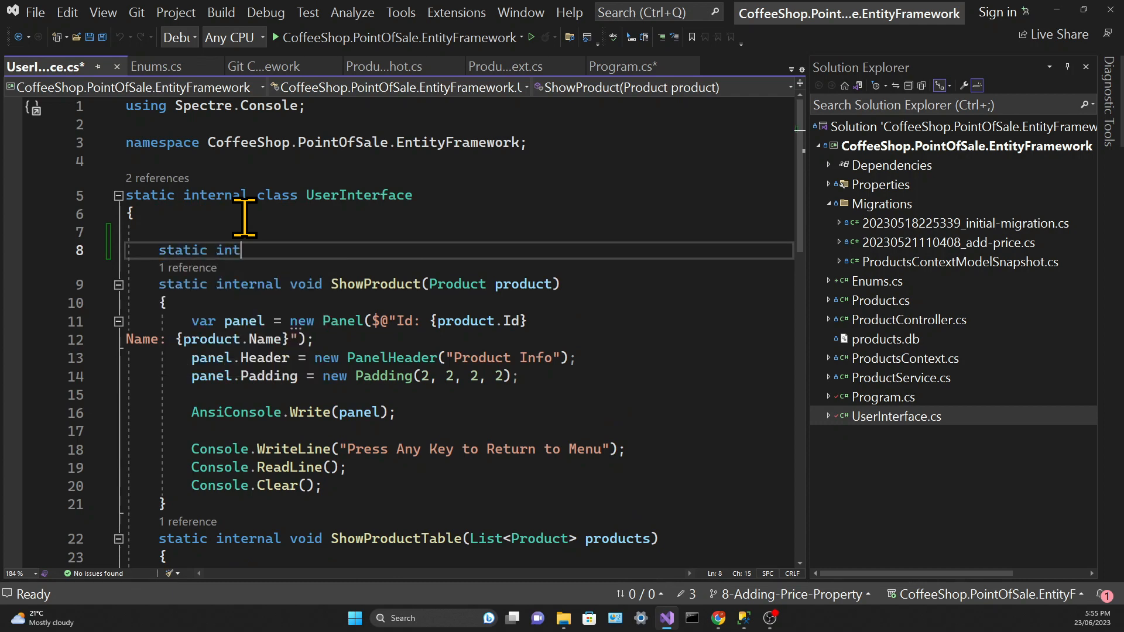
{"action": "type", "text": "internal void MainM"}
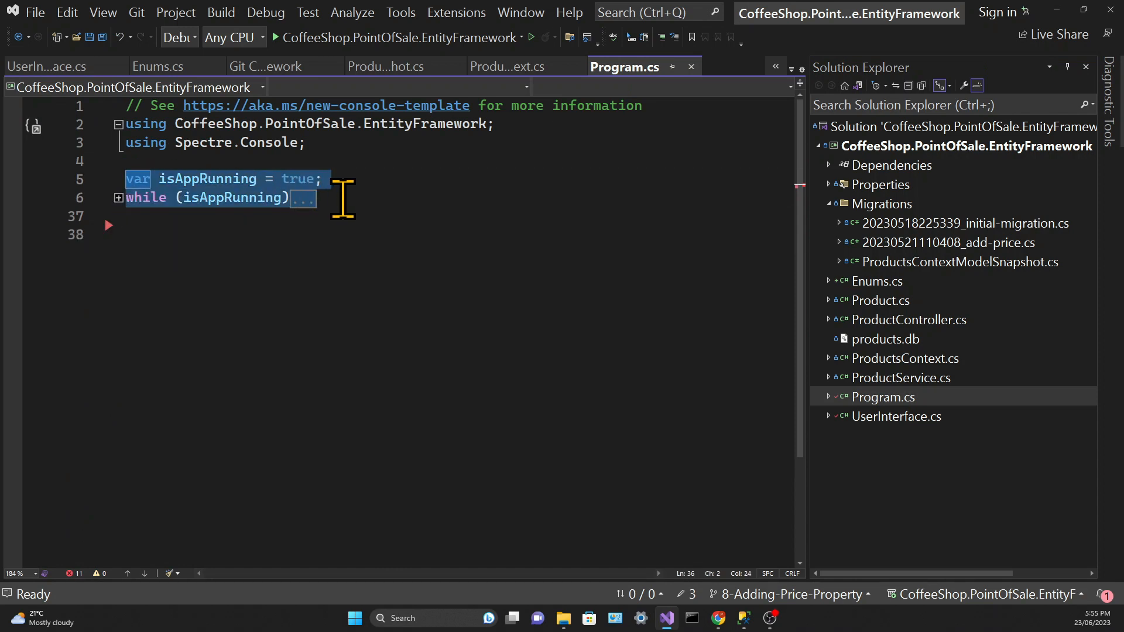
{"action": "mouse_move", "coordinate": [1002, 330]}
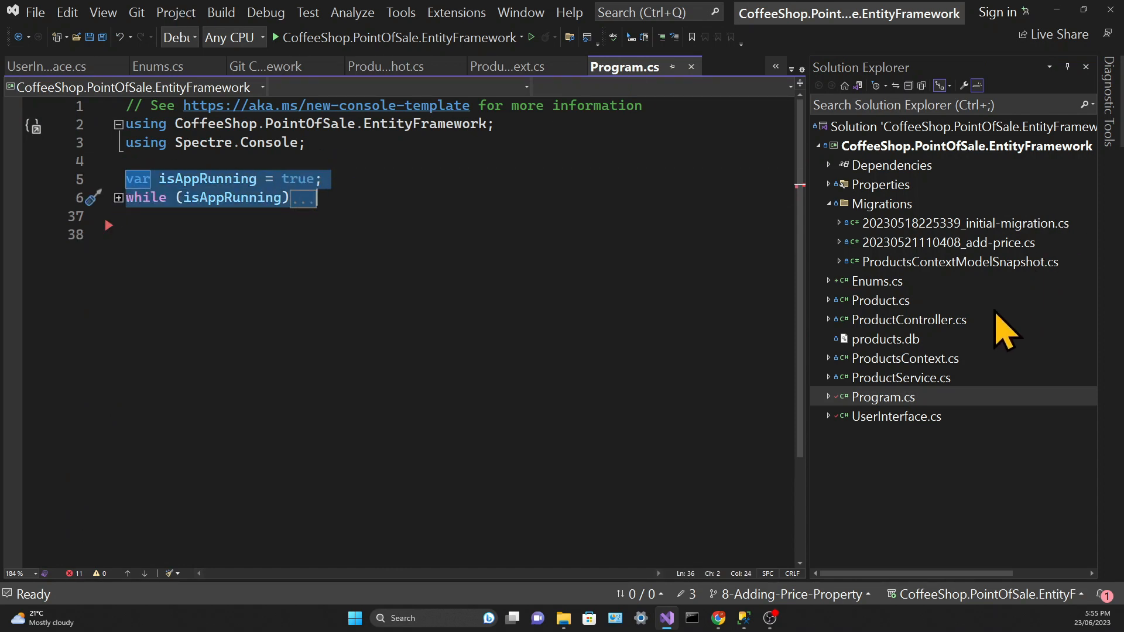
{"action": "mouse_move", "coordinate": [902, 445]}
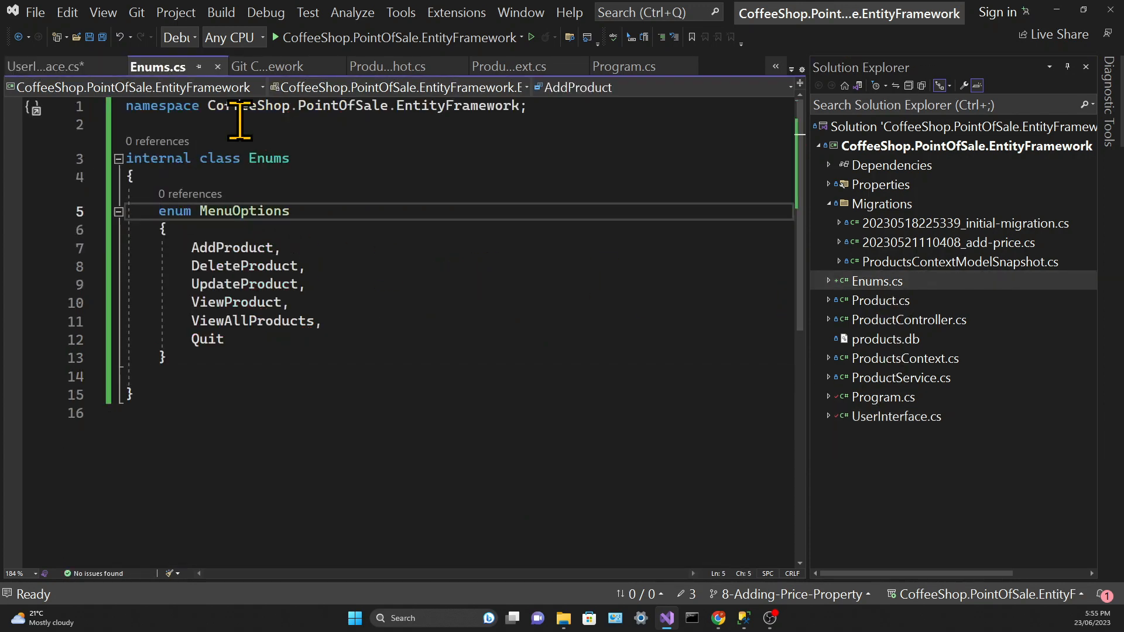
{"action": "type", "text": "internal"}
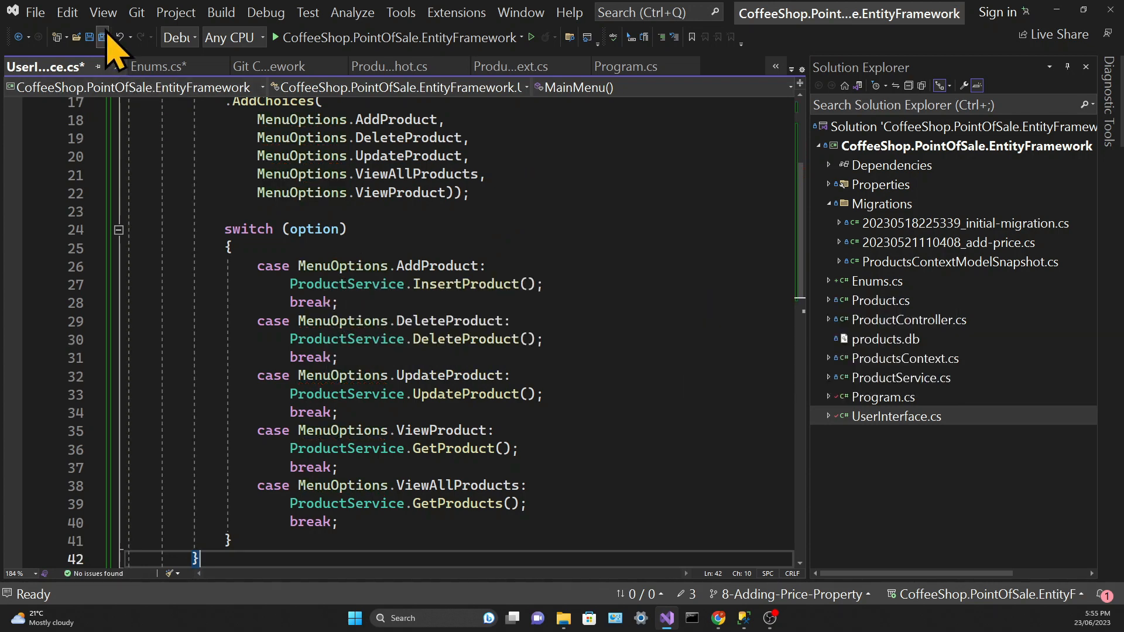
Step: Save all files and reduce Program.cs to a single UserInterface.MainMenu(); call
{"action": "left_click", "coordinate": [623, 66]}
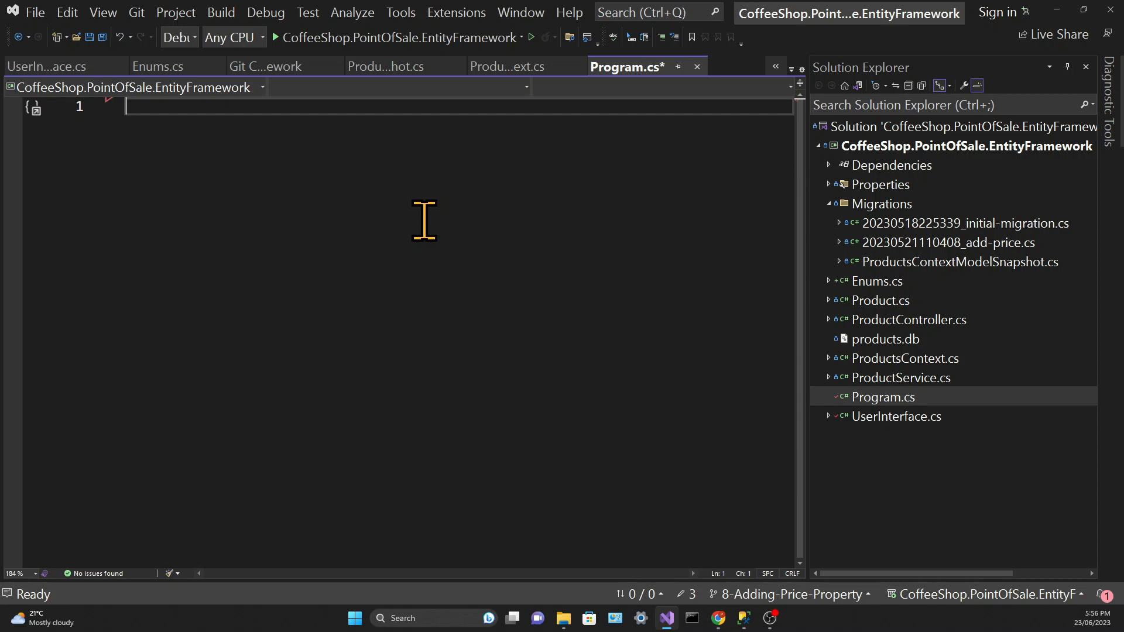
{"action": "type", "text": "UserInterface"}
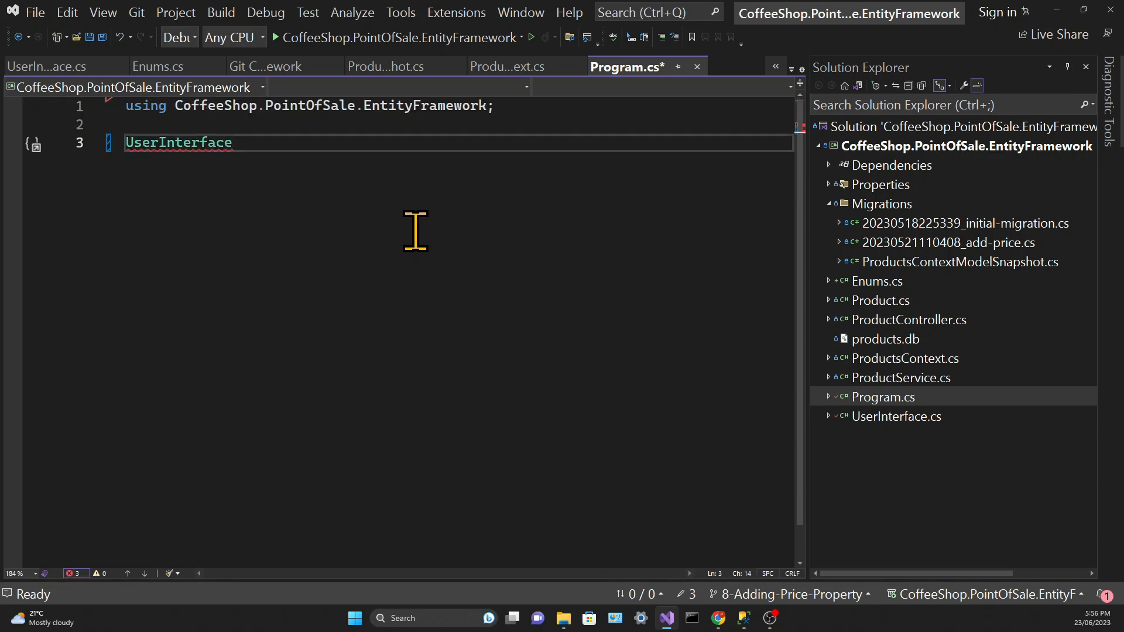
{"action": "type", "text": ".MainMenu(UserInterfac"}
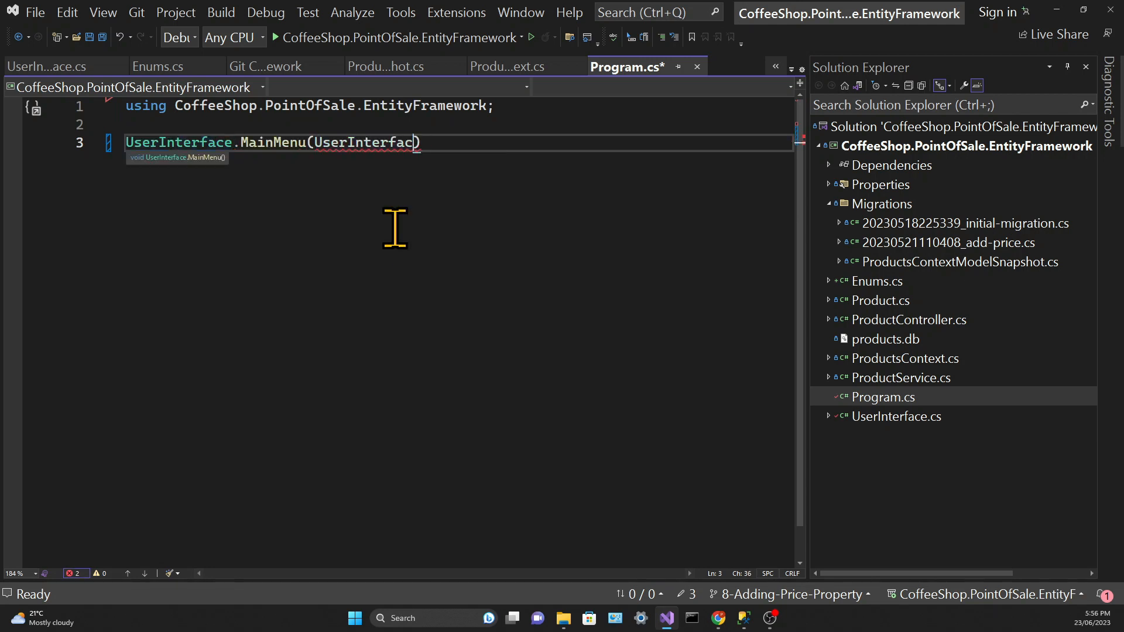
{"action": "key", "text": "Backspace"}
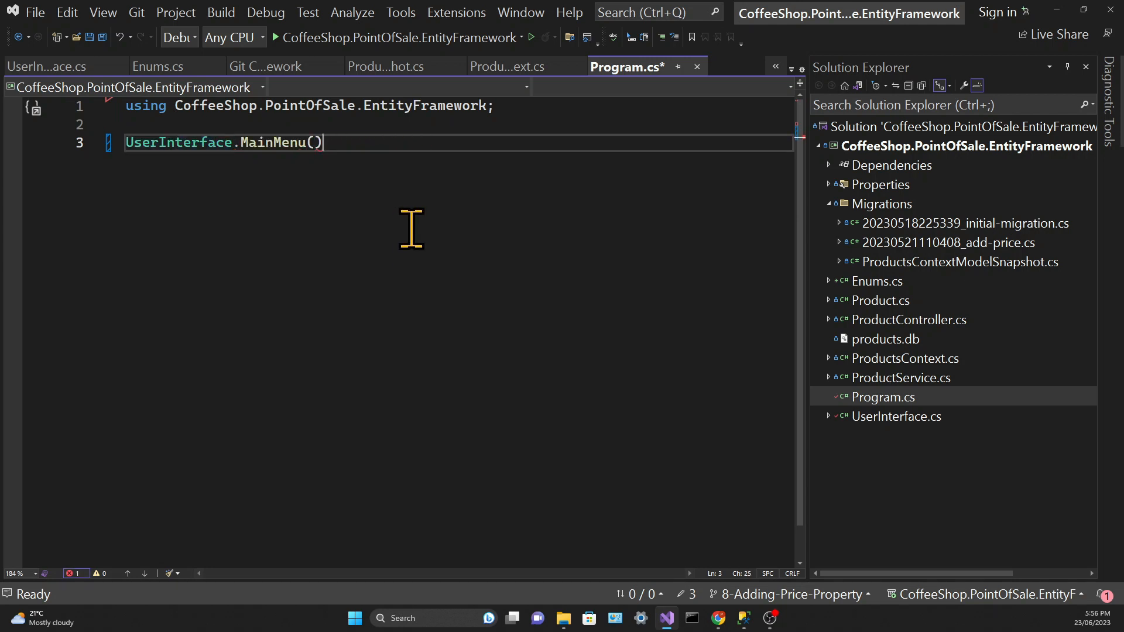
{"action": "type", "text": ";"}
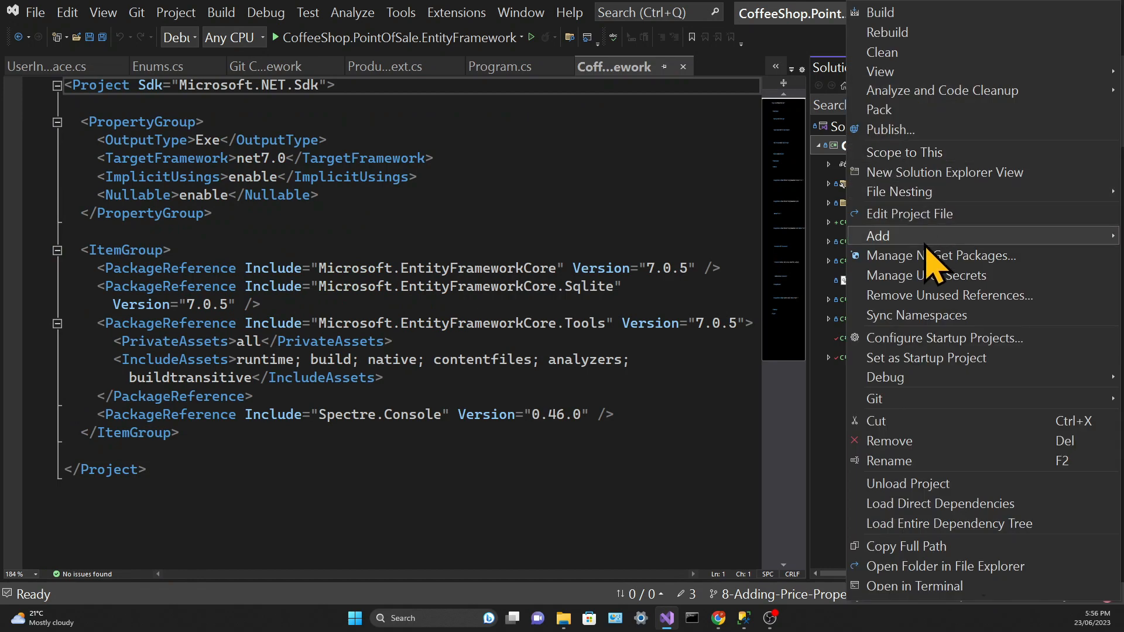
Step: Create a Models folder and move Product.cs into it with the updated namespace
{"action": "left_click", "coordinate": [878, 236]}
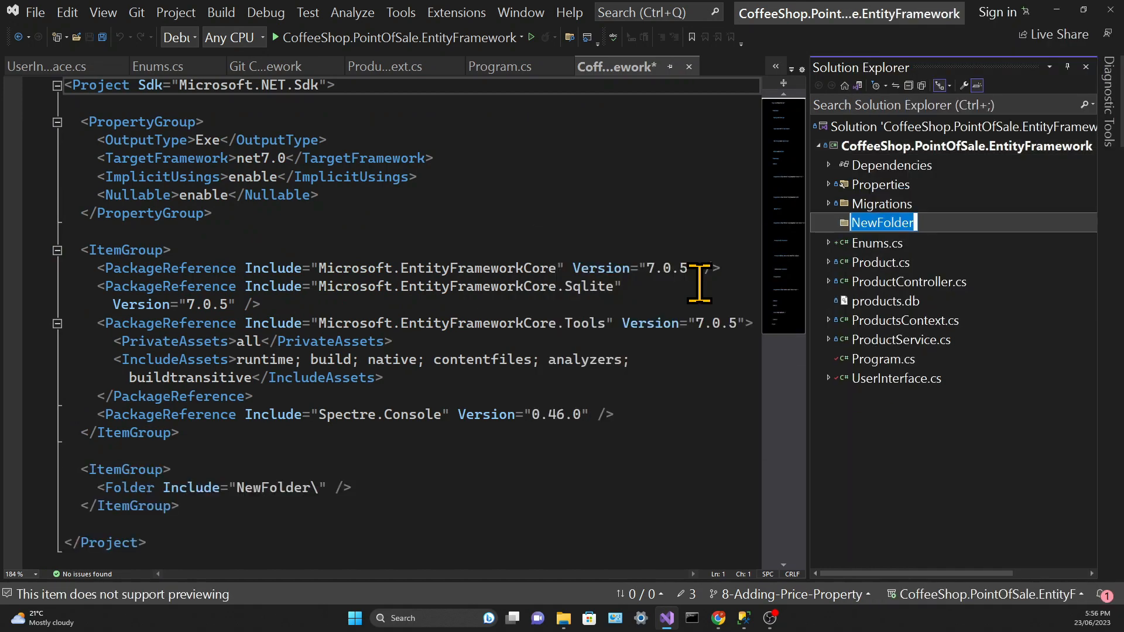
{"action": "type", "text": "Models"}
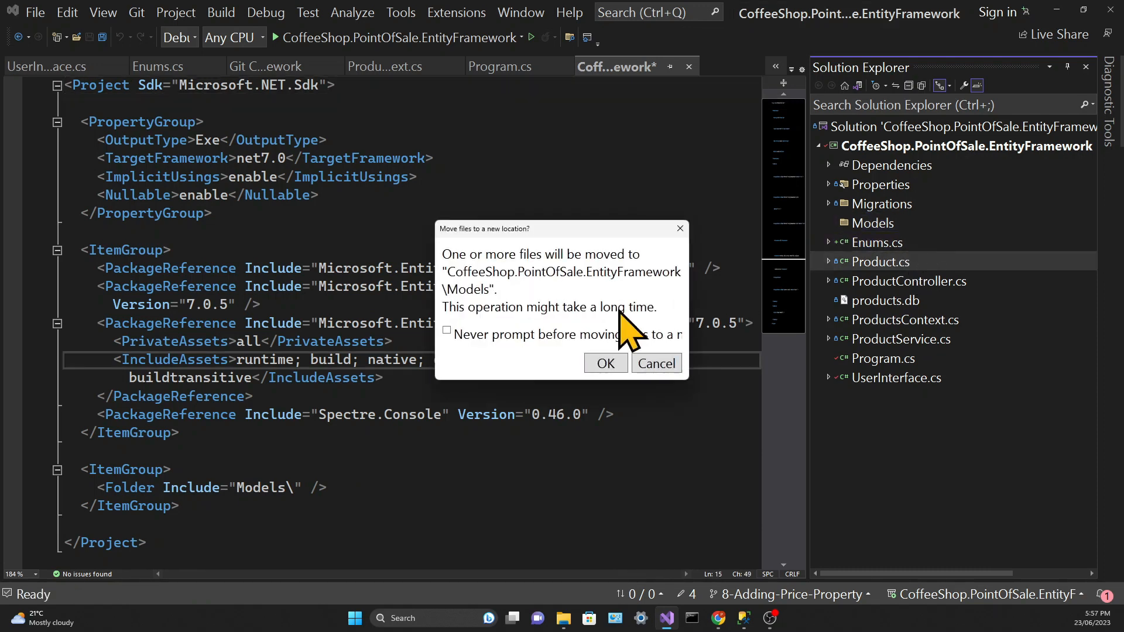
{"action": "left_click", "coordinate": [604, 363]}
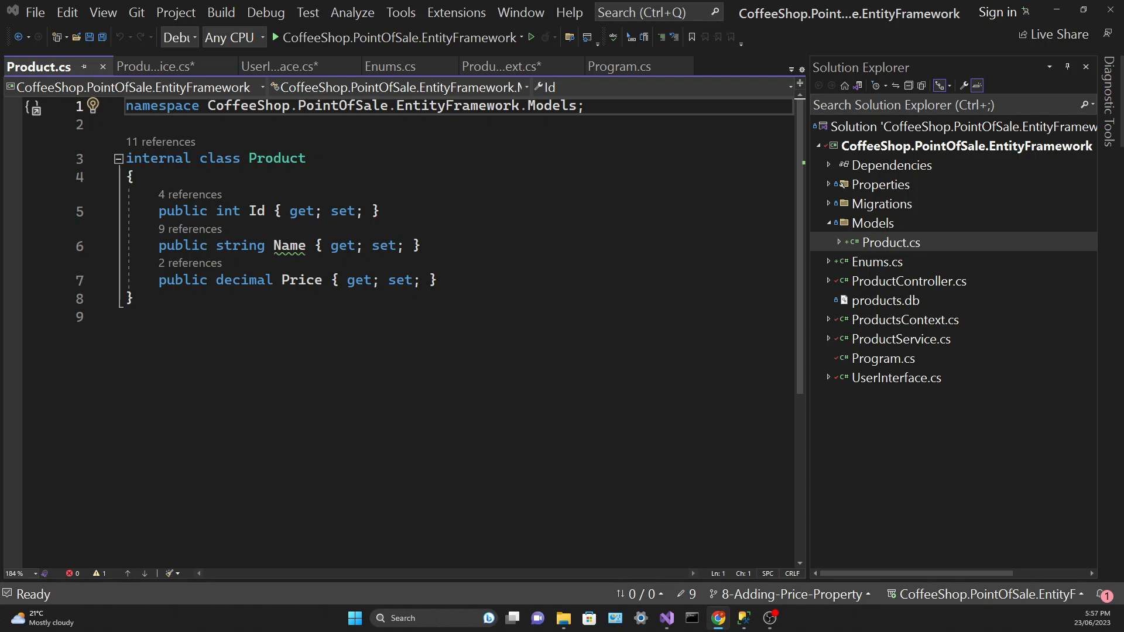
Step: Add [Index(nameof(Name), IsUnique = true)] to Product and mark ProductId with [Key]
{"action": "left_click", "coordinate": [186, 124]}
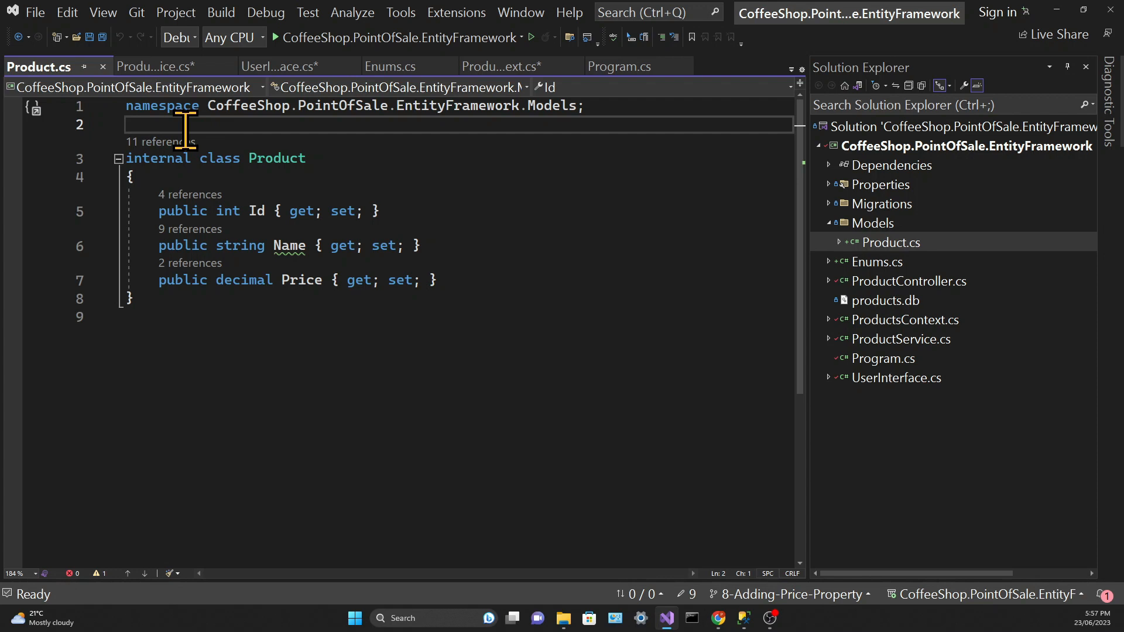
{"action": "type", "text": "[Index(nameof(Name), IsUnique = true)]"}
{"action": "left_click", "coordinate": [281, 211]}
{"action": "type", "text": "Product"}
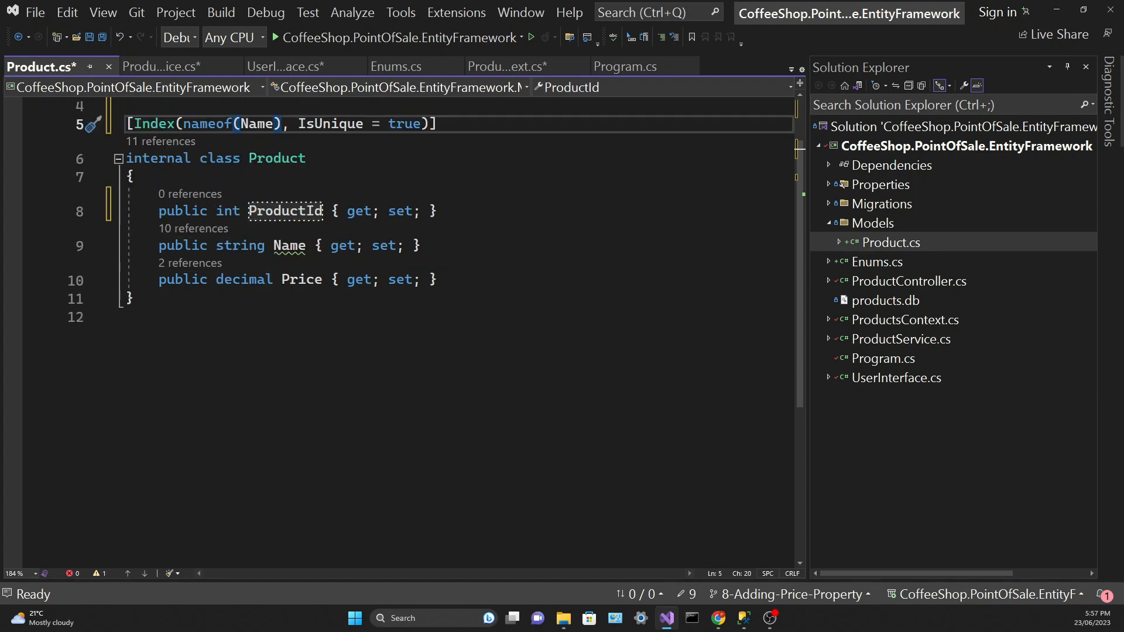
{"action": "type", "text": "[]"}
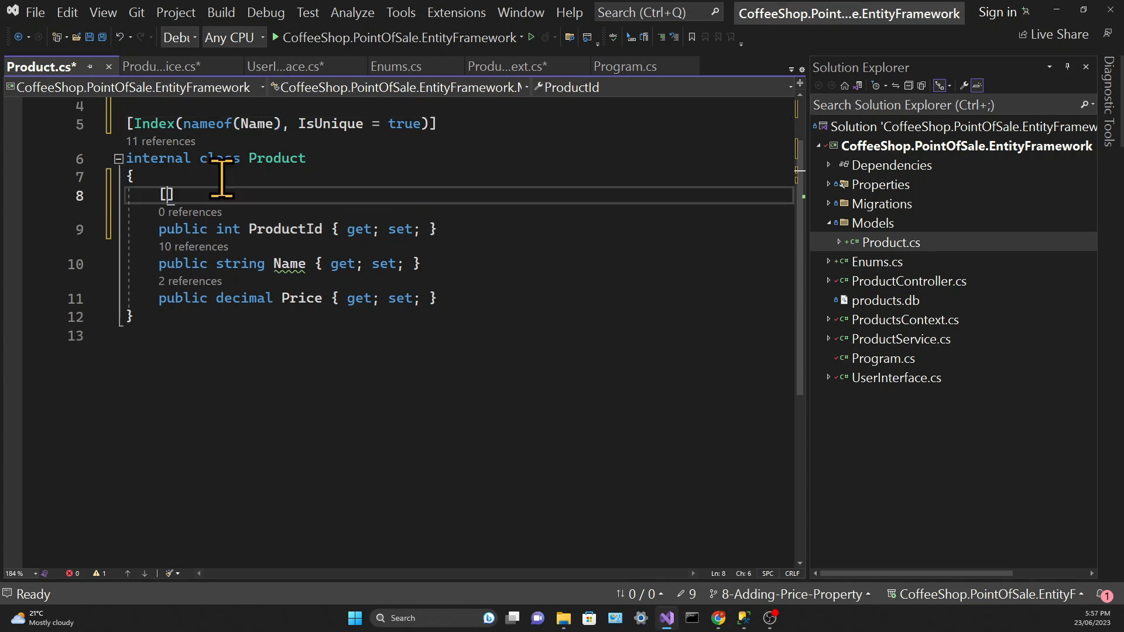
{"action": "type", "text": "Key"}
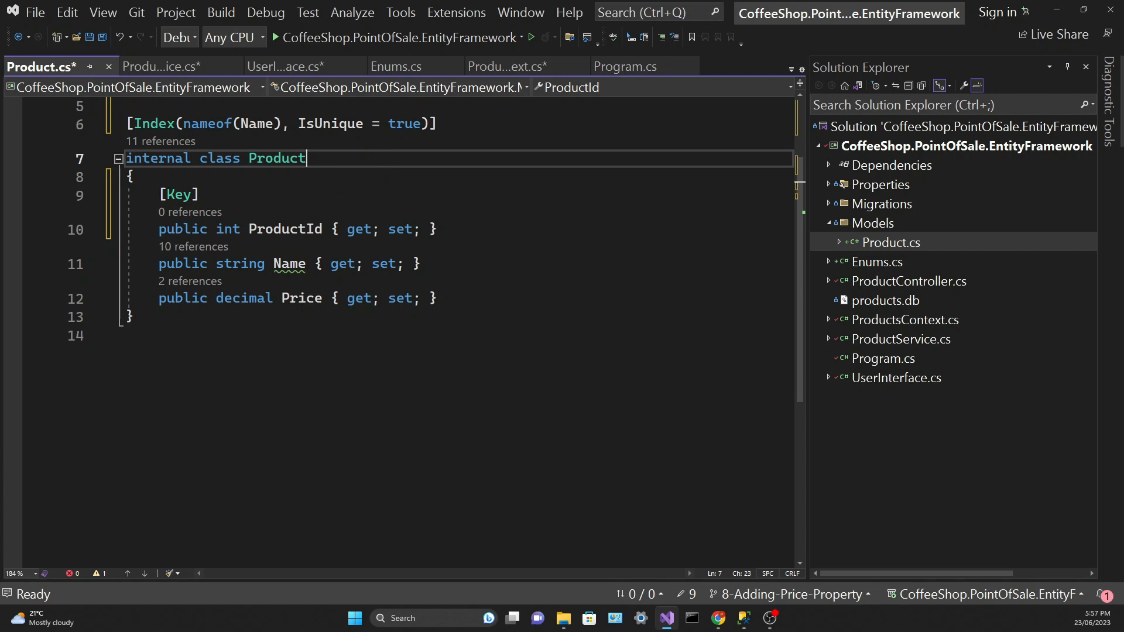
Step: Mark the Name and Price properties of Product with [Required]
{"action": "left_click", "coordinate": [422, 264]}
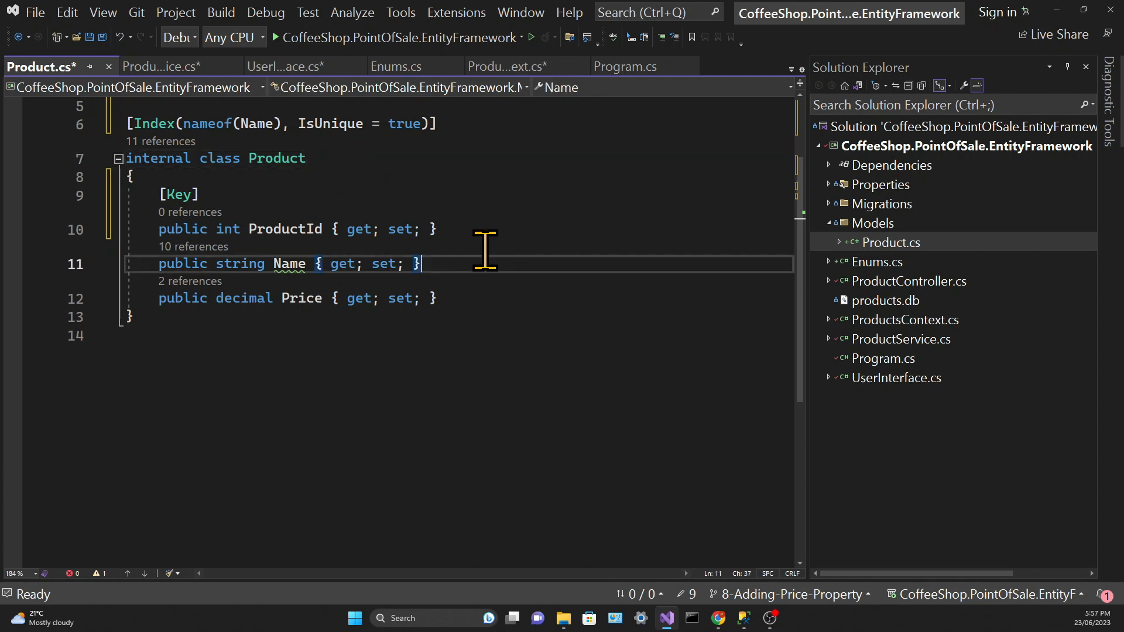
{"action": "type", "text": "[Required]"}
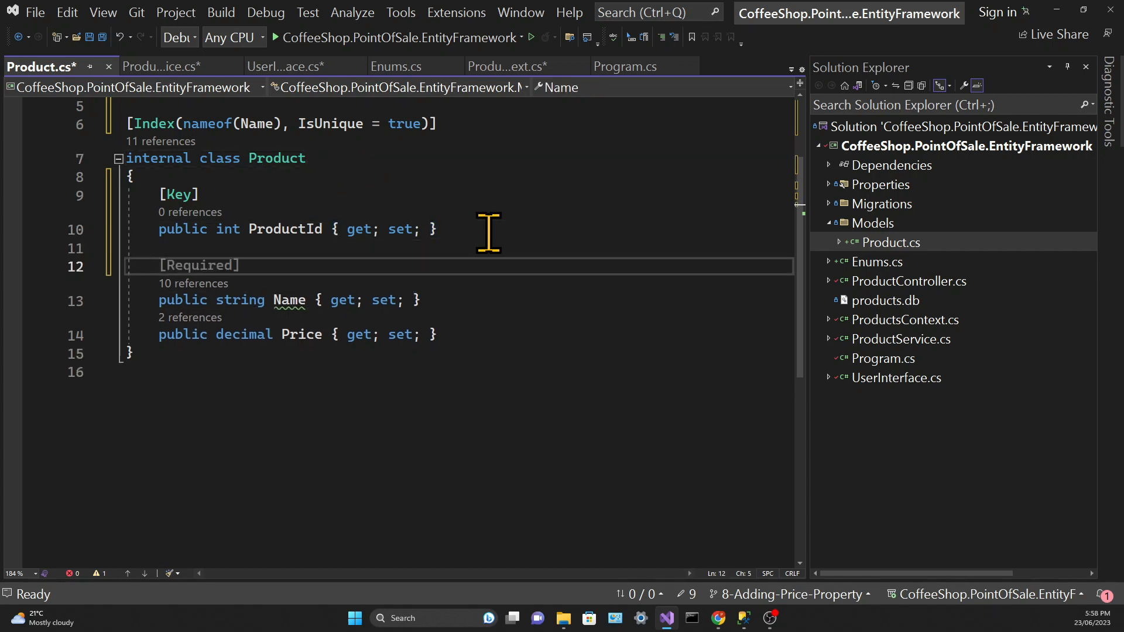
{"action": "left_click", "coordinate": [423, 300]}
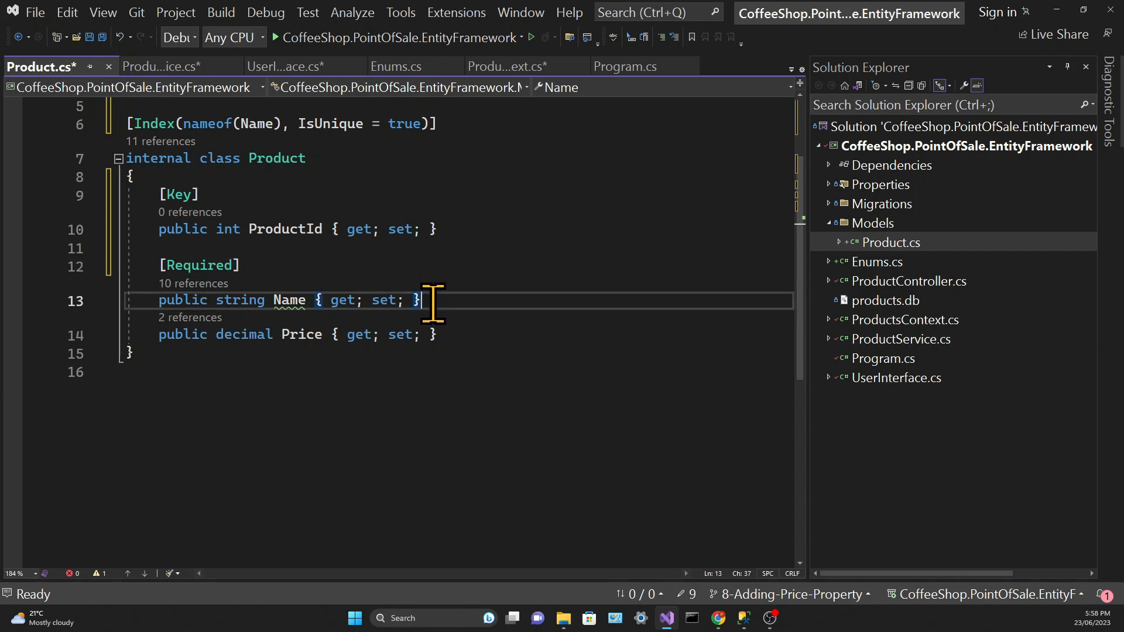
{"action": "type", "text": "[Required]"}
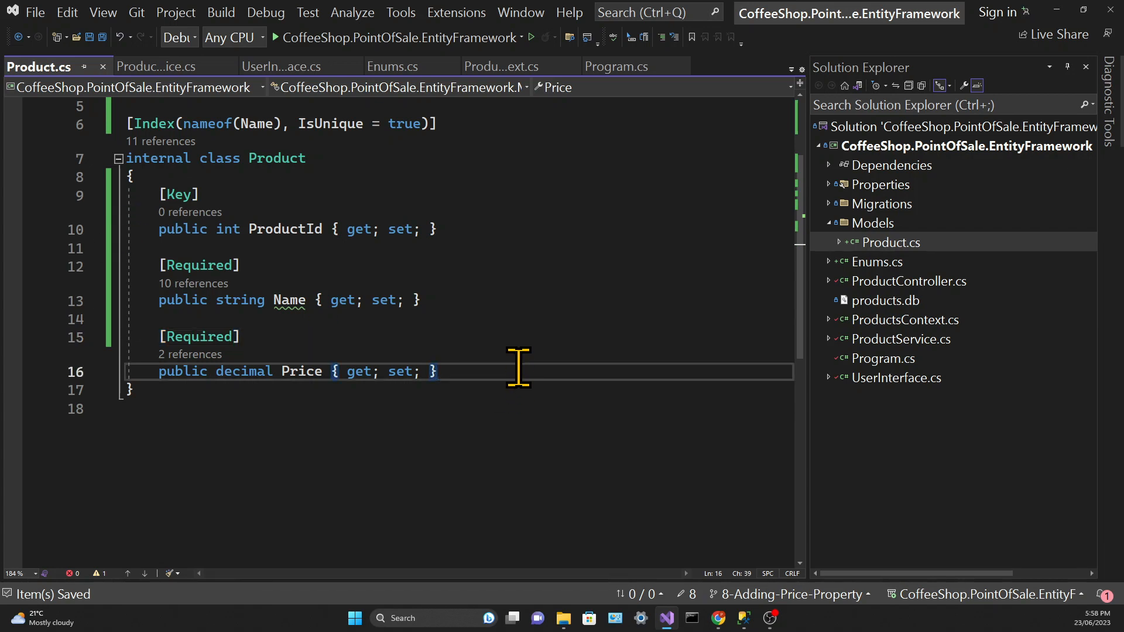
Step: Add a public int CategoryId { get; set; } property to Product
{"action": "type", "text": "public int Ca"}
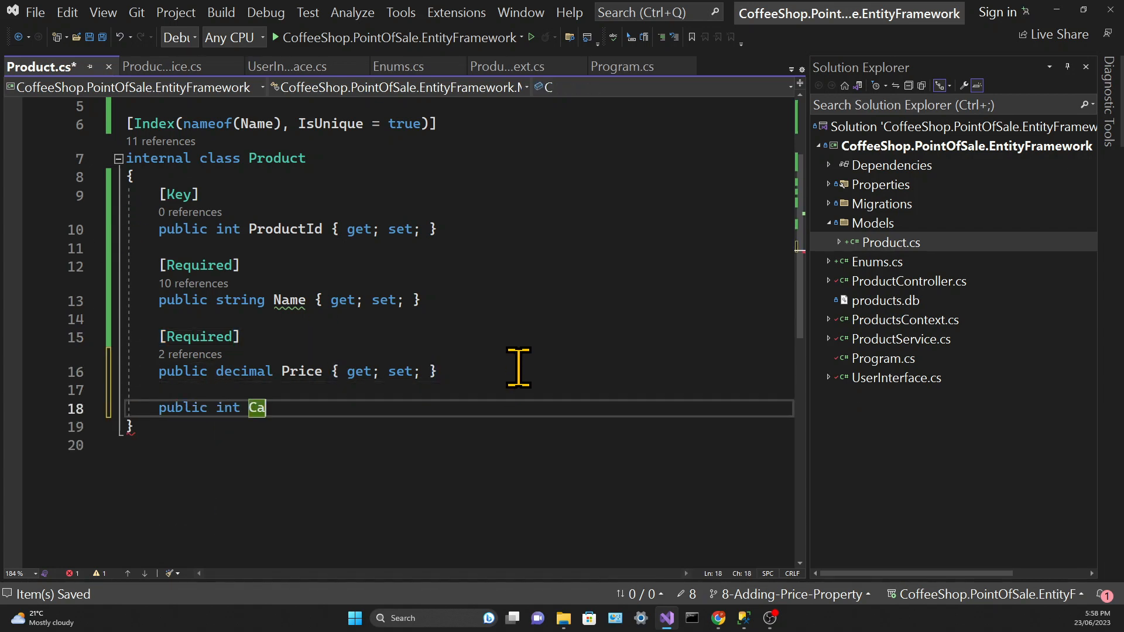
{"action": "type", "text": "tegory"}
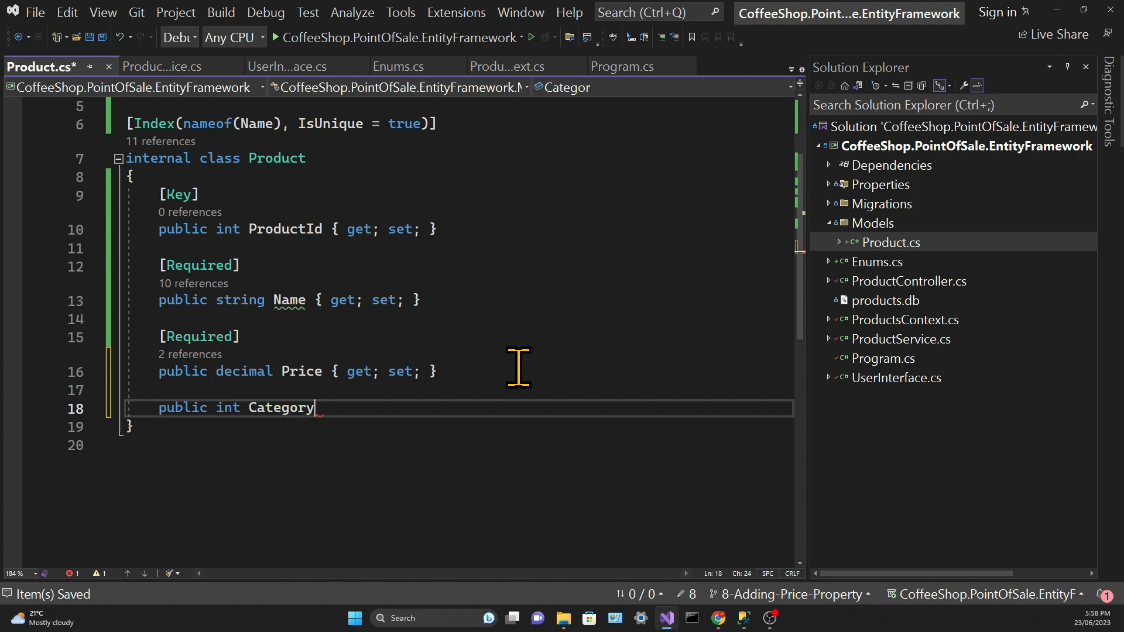
{"action": "type", "text": "Id"}
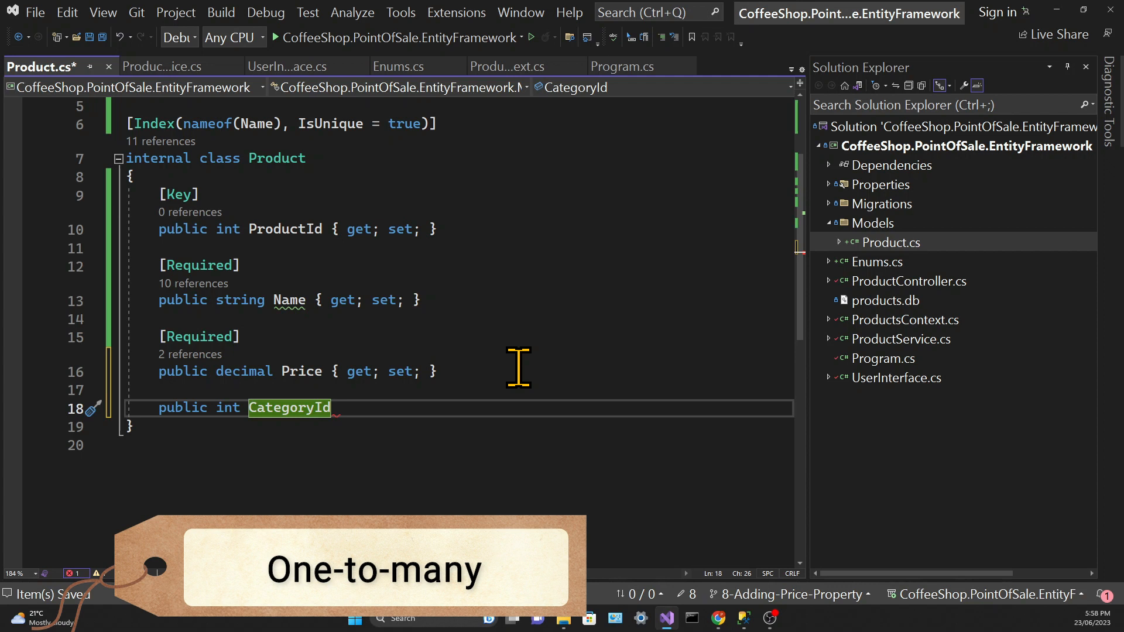
{"action": "type", "text": "{ get; set; }"}
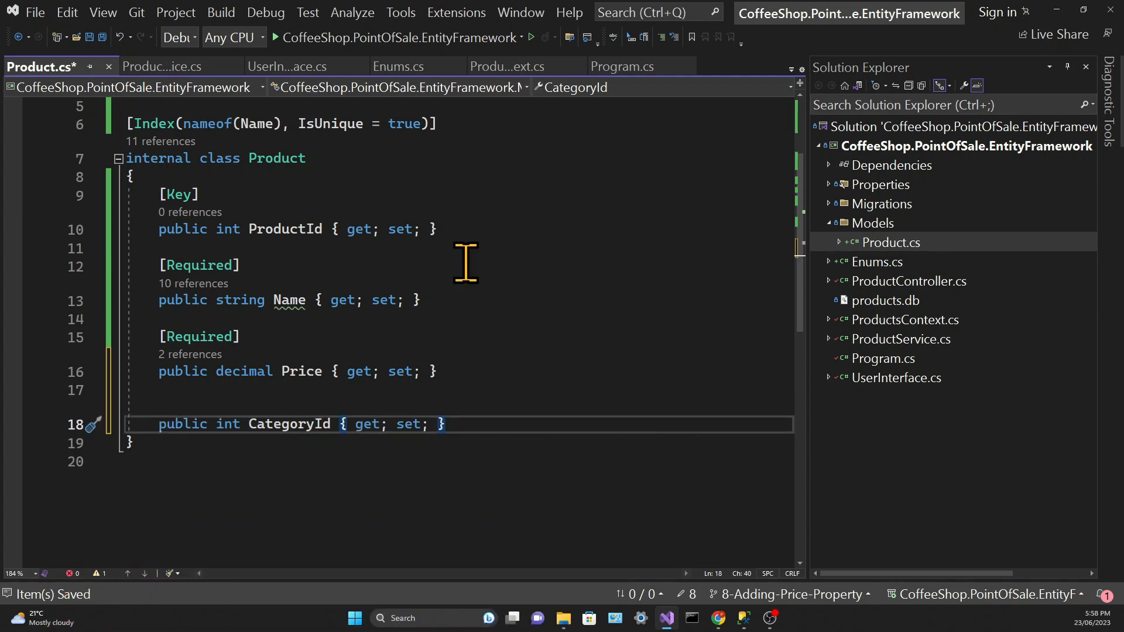
Step: Add a new Category class file to the Models folder
{"action": "right_click", "coordinate": [874, 223]}
{"action": "type", "text": "Cate"}
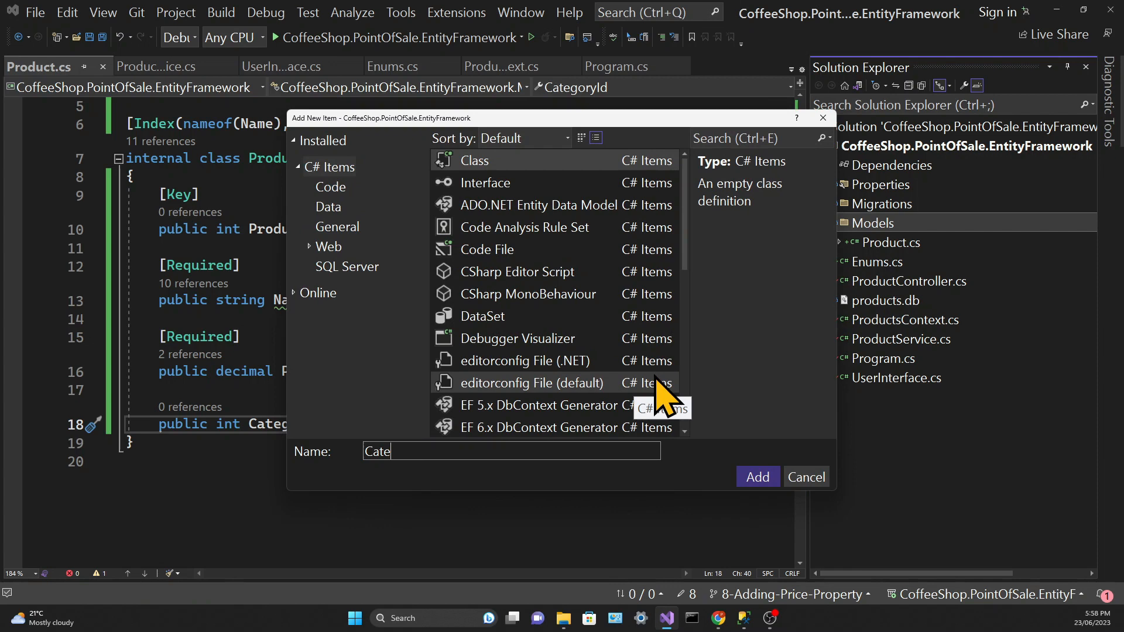
{"action": "left_click", "coordinate": [757, 476]}
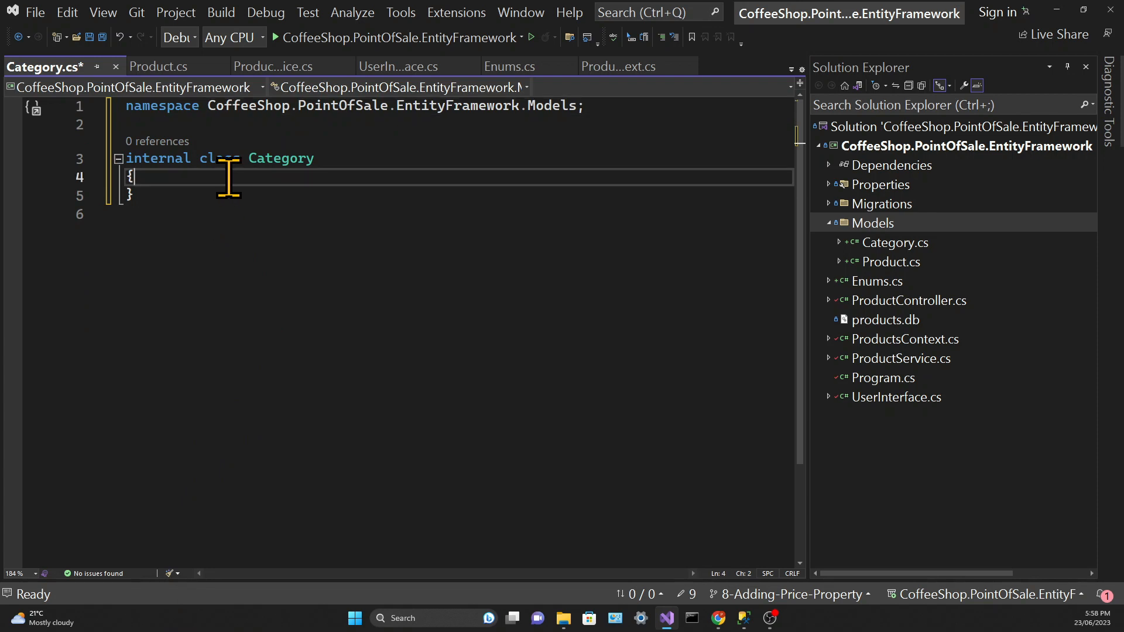
Step: Give Category Id, Name and List<Product> Products properties
{"action": "type", "text": "public int Id { get; set; }"}
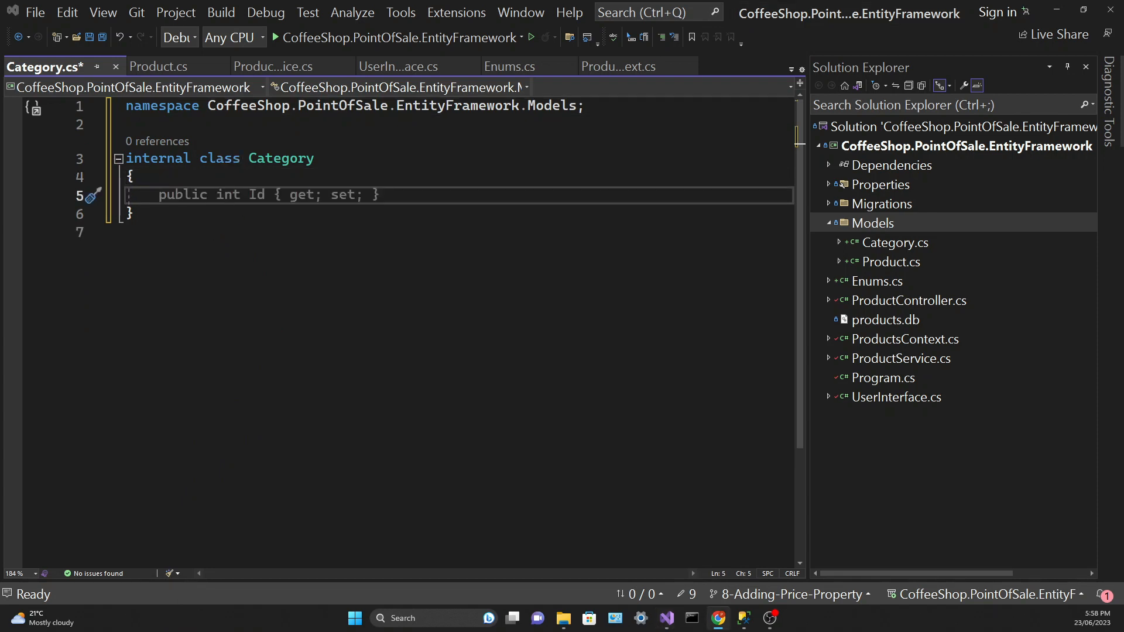
{"action": "mouse_move", "coordinate": [391, 196]}
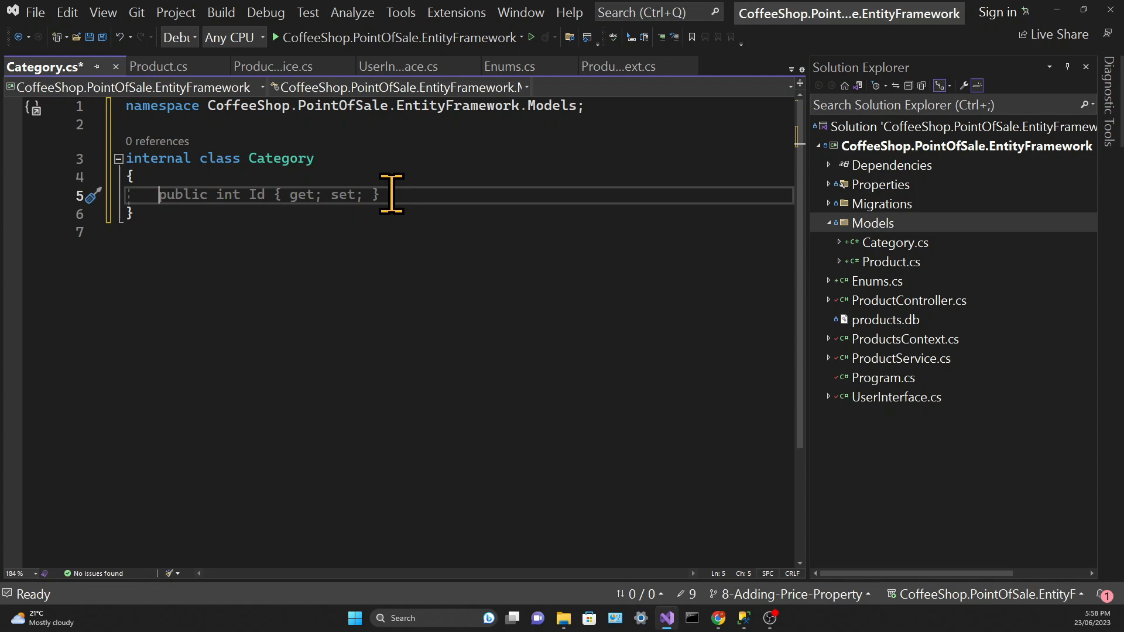
{"action": "type", "text": "public string Name { get; set; }"}
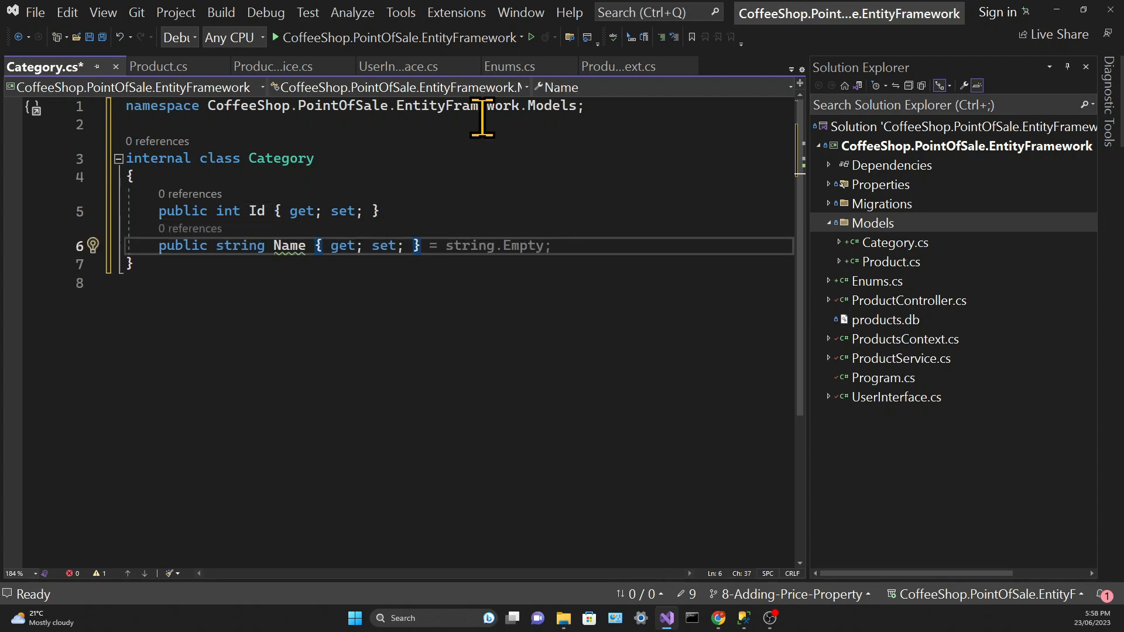
{"action": "type", "text": "public"}
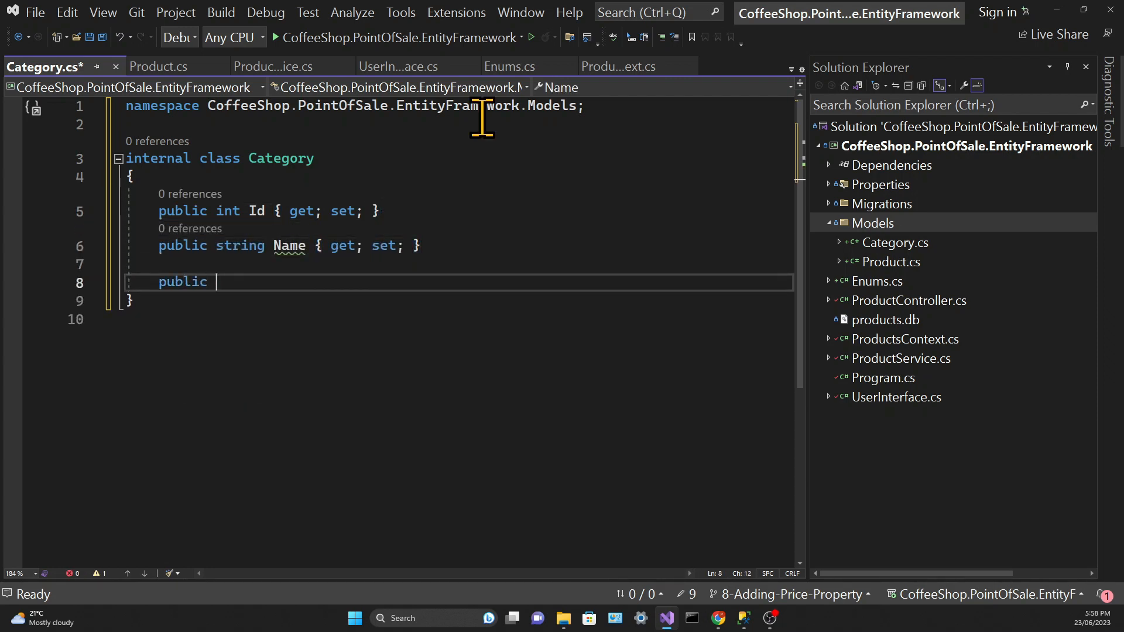
{"action": "type", "text": "List<Product> Products { get; set; }"}
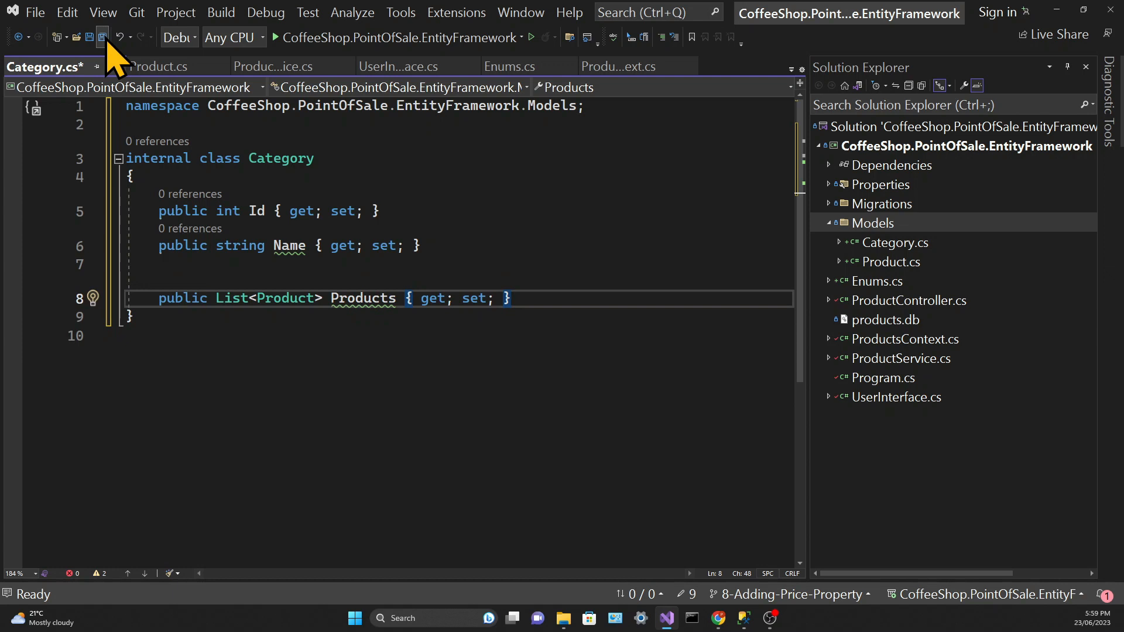
Step: Save Category.cs and add a Category navigation property with [ForeignKey(nameof(CategoryId))] to Product
{"action": "left_click", "coordinate": [151, 66]}
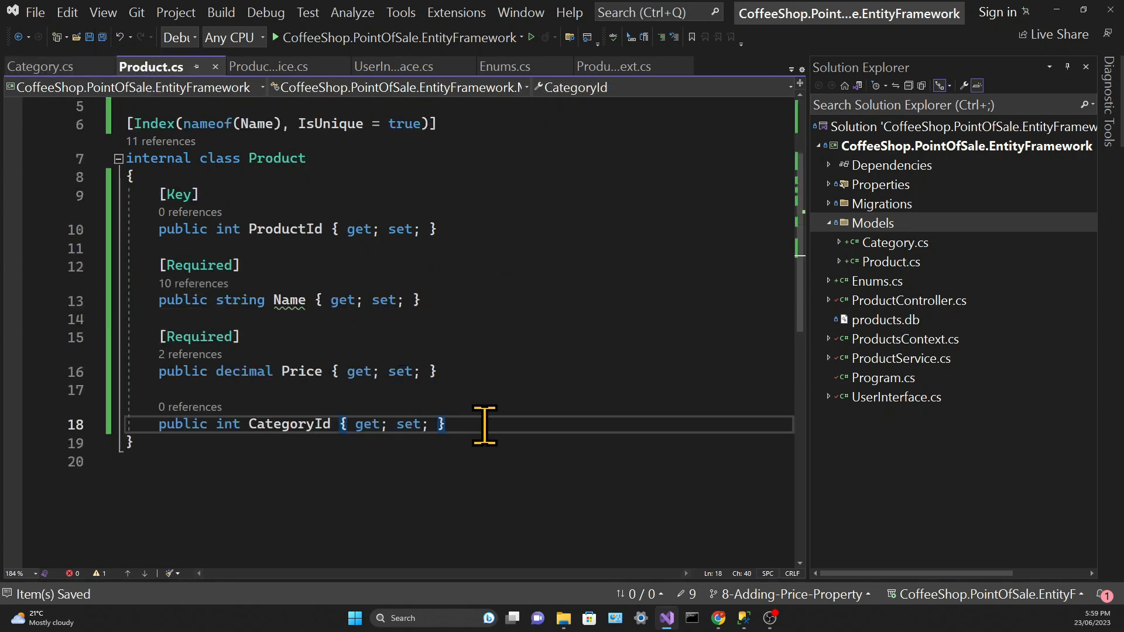
{"action": "type", "text": "public"}
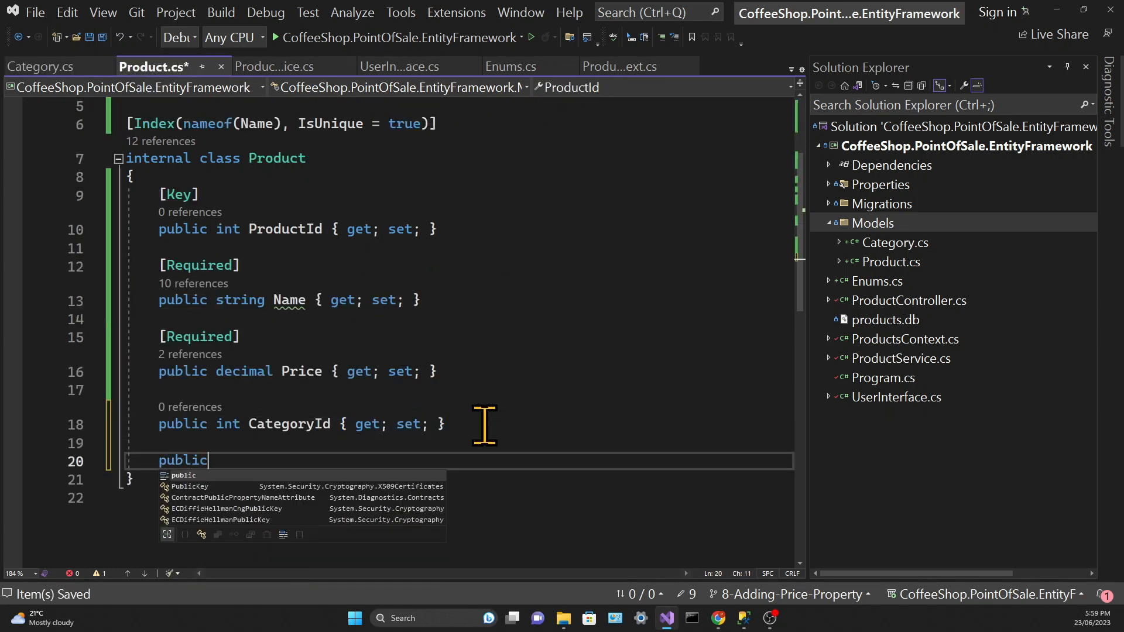
{"action": "type", "text": "Category Category { get; set; }"}
{"action": "type", "text": "[ForeignKey(nameof(CategoryId))]"}
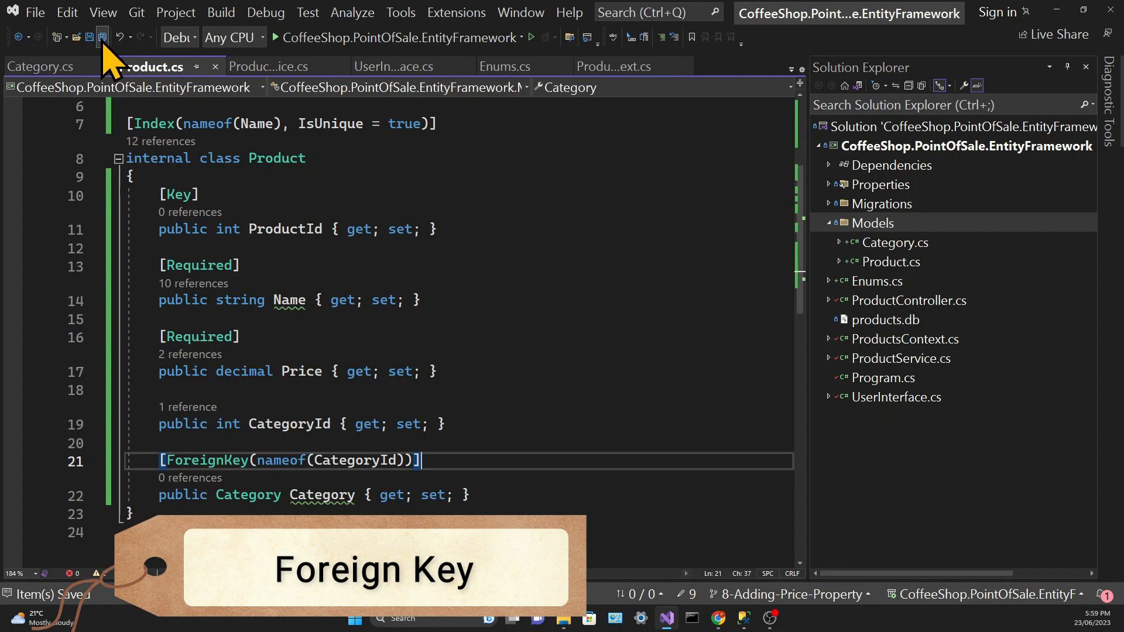
{"action": "mouse_move", "coordinate": [936, 365]}
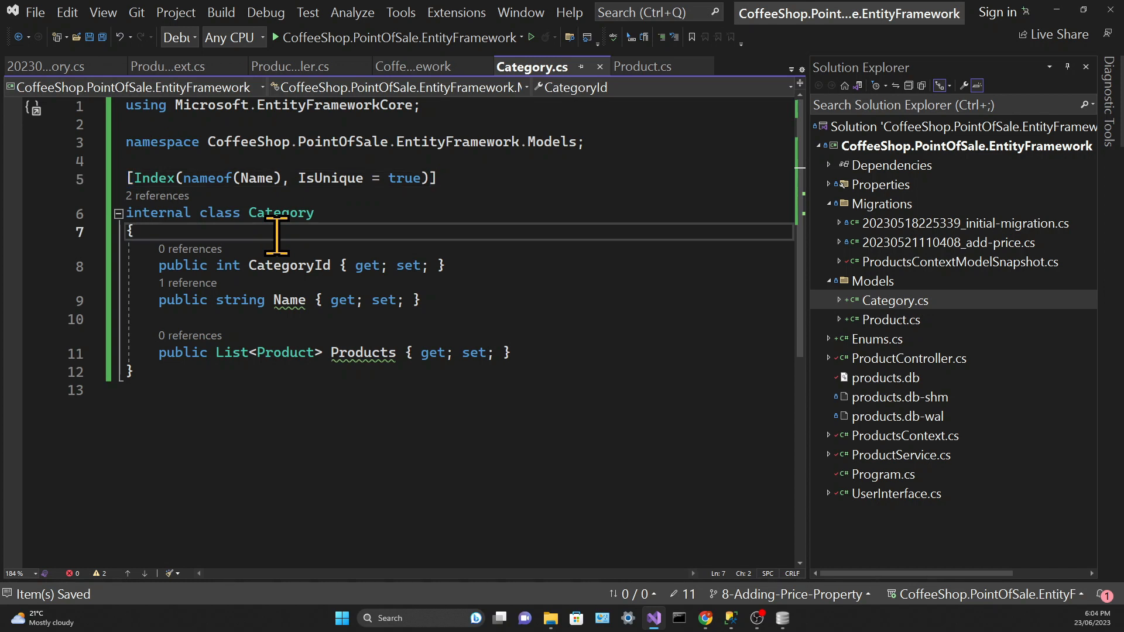
Step: Mark CategoryId with [Key] and Name with [Required] in Category.cs, returning to Product.cs
{"action": "type", "text": "[Key]"}
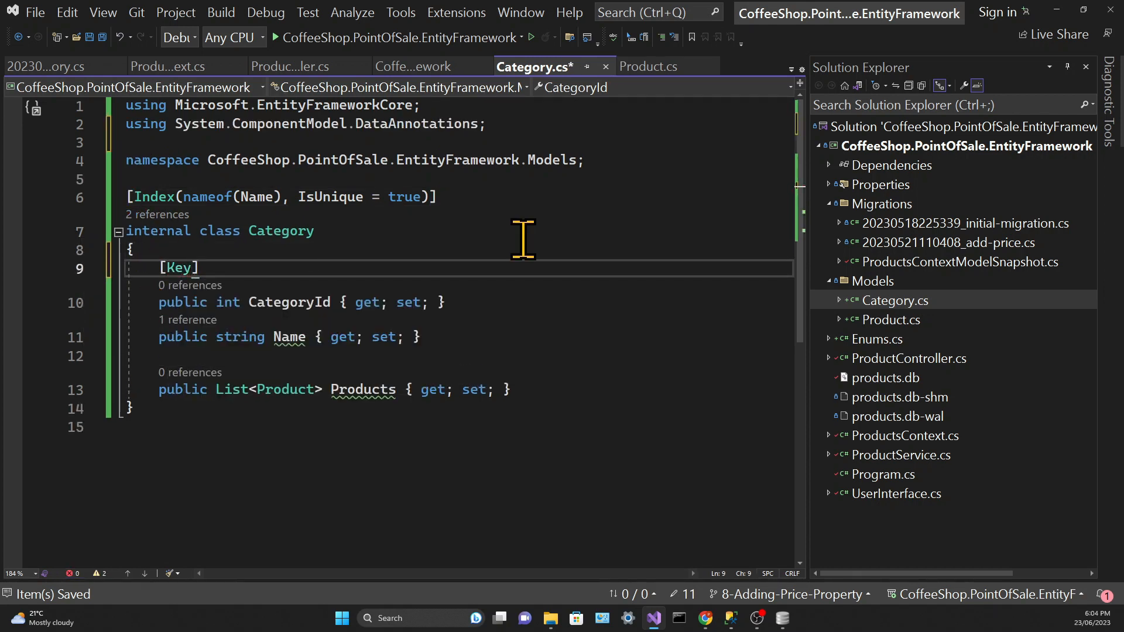
{"action": "left_click", "coordinate": [445, 302]}
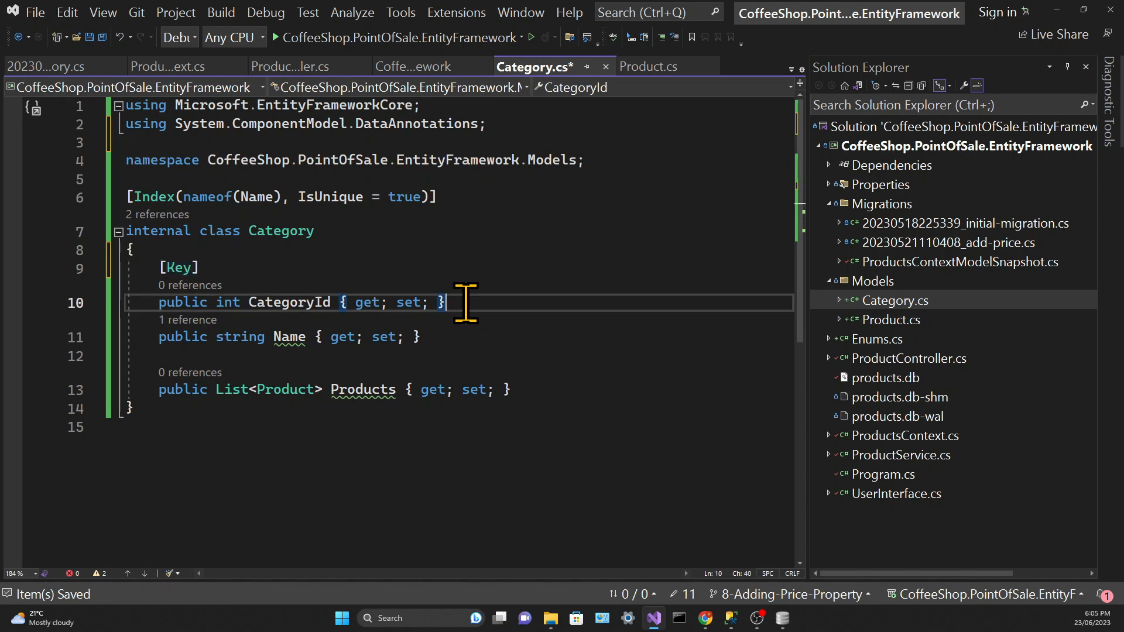
{"action": "type", "text": "[Required]"}
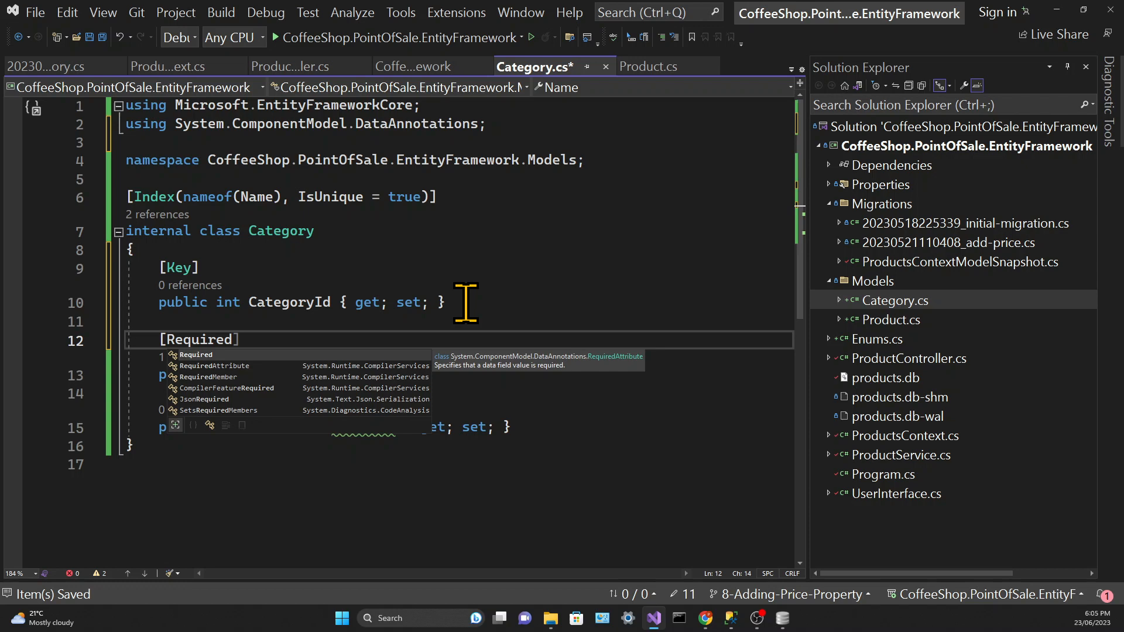
{"action": "left_click", "coordinate": [892, 320]}
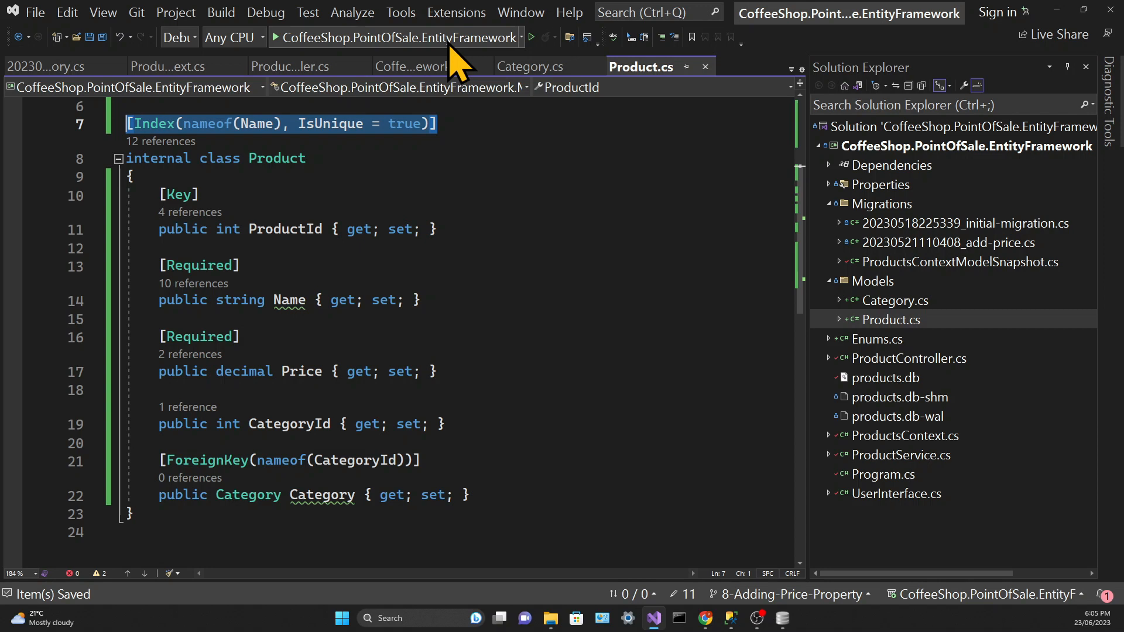
Step: Run add-migration Create-Category in the Package Manager Console
{"action": "left_click", "coordinate": [400, 12]}
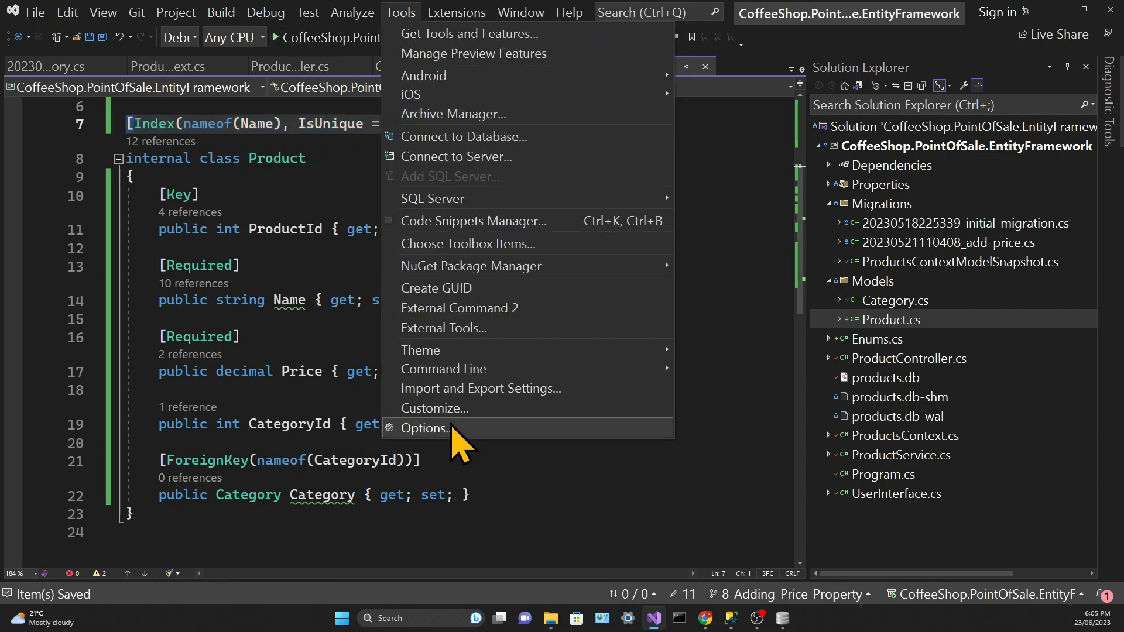
{"action": "mouse_move", "coordinate": [472, 265]}
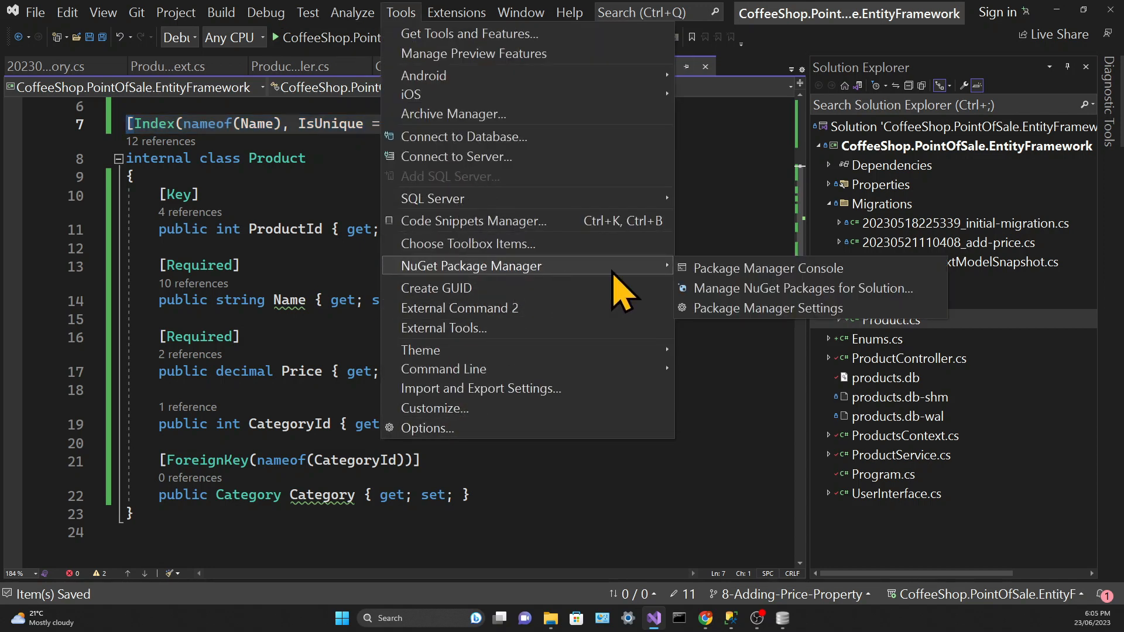
{"action": "left_click", "coordinate": [765, 268]}
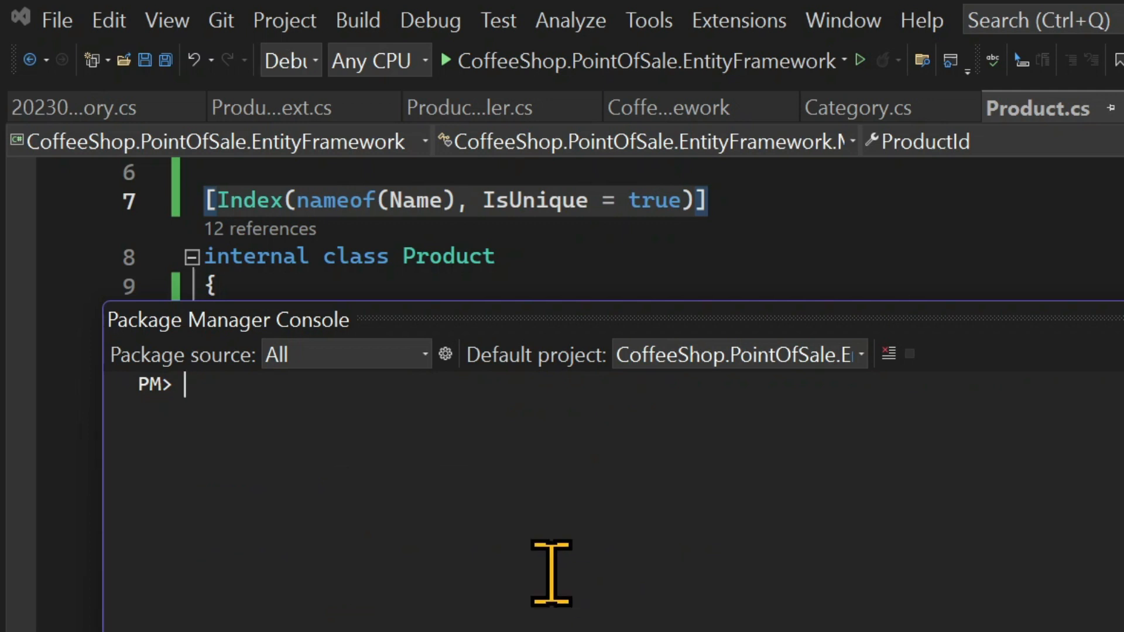
{"action": "type", "text": "add-migration"}
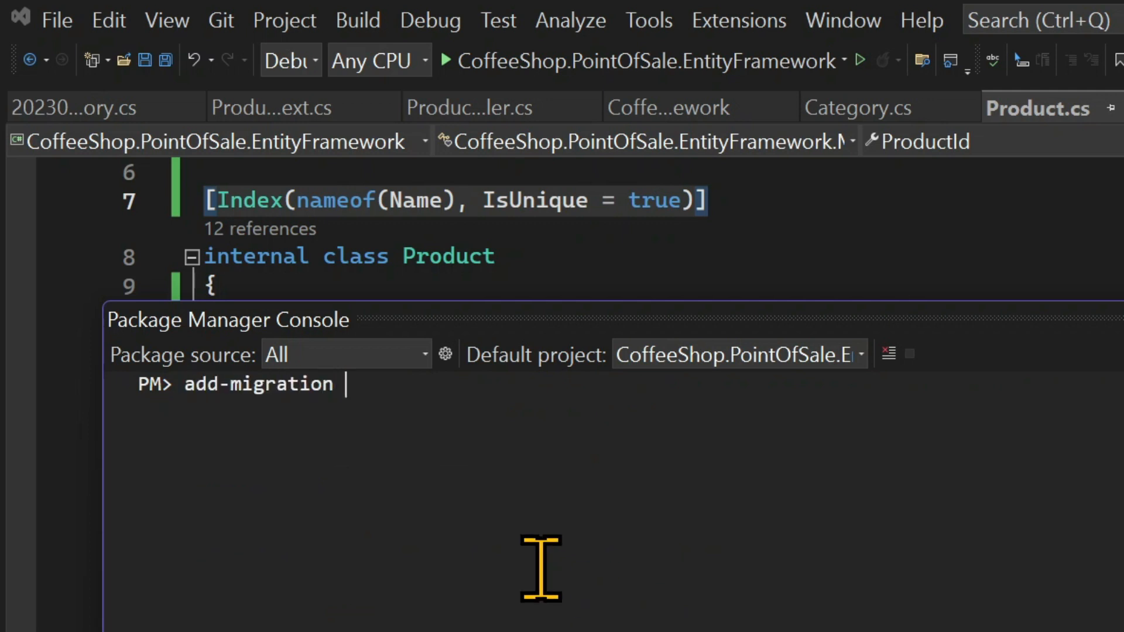
{"action": "type", "text": "Create-C"}
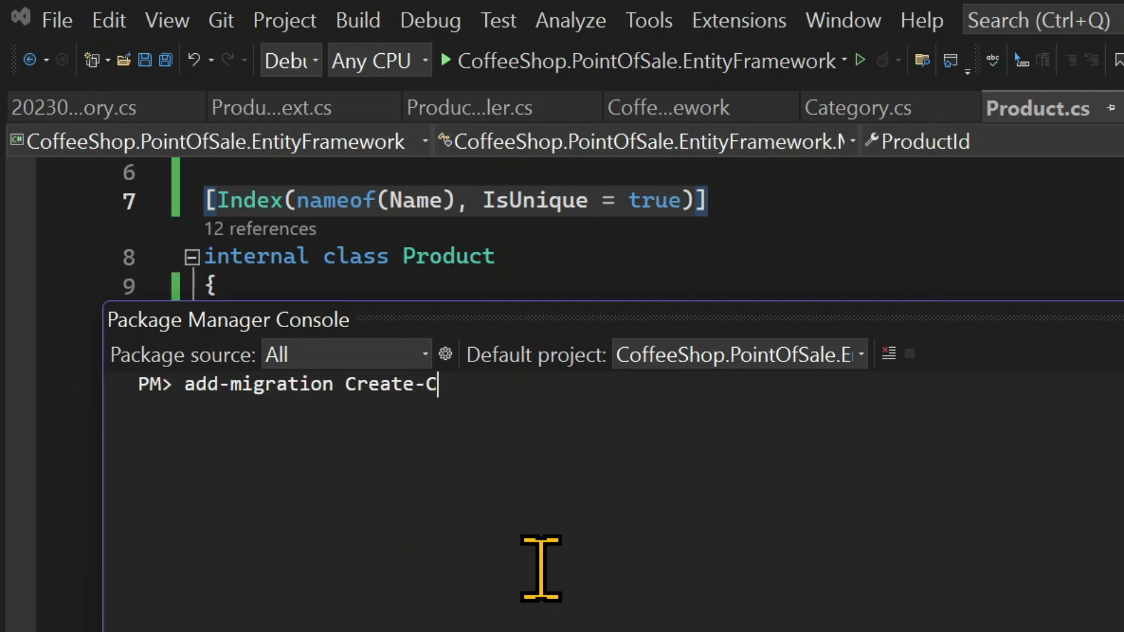
{"action": "key", "text": "Return"}
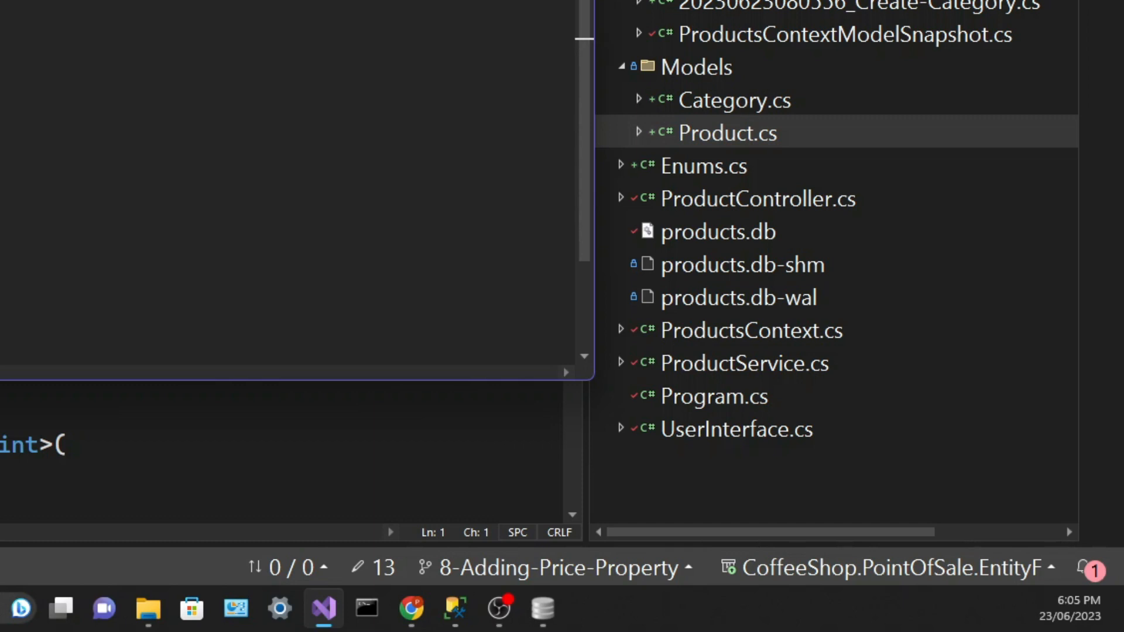
{"action": "mouse_move", "coordinate": [803, 273]}
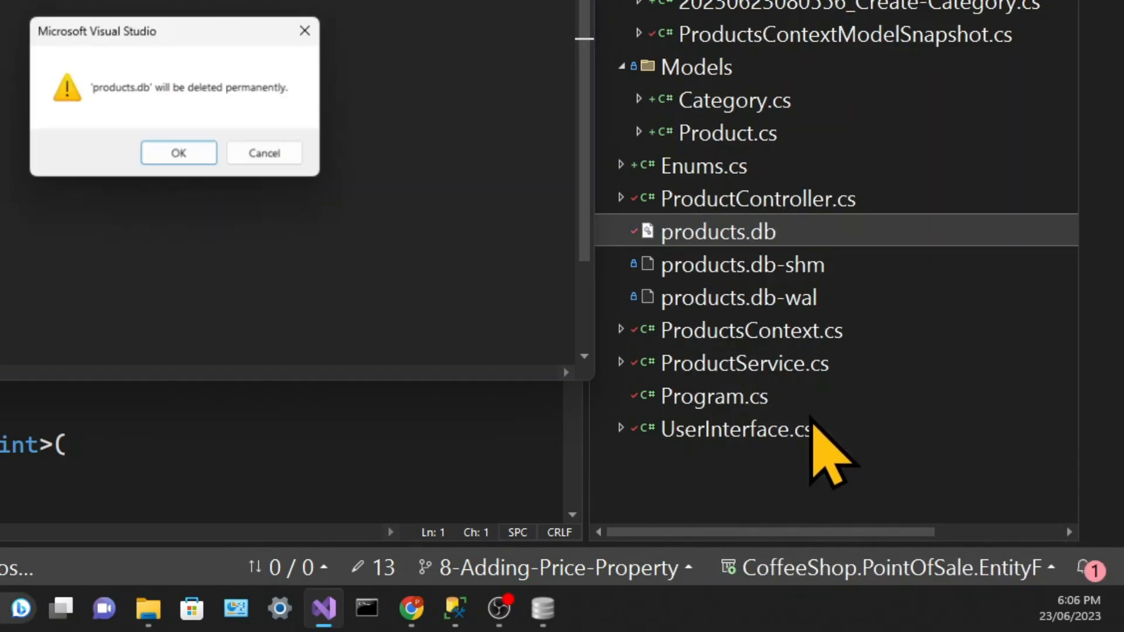
Step: Confirm deleting the old products.db database file from the project
{"action": "left_click", "coordinate": [178, 152]}
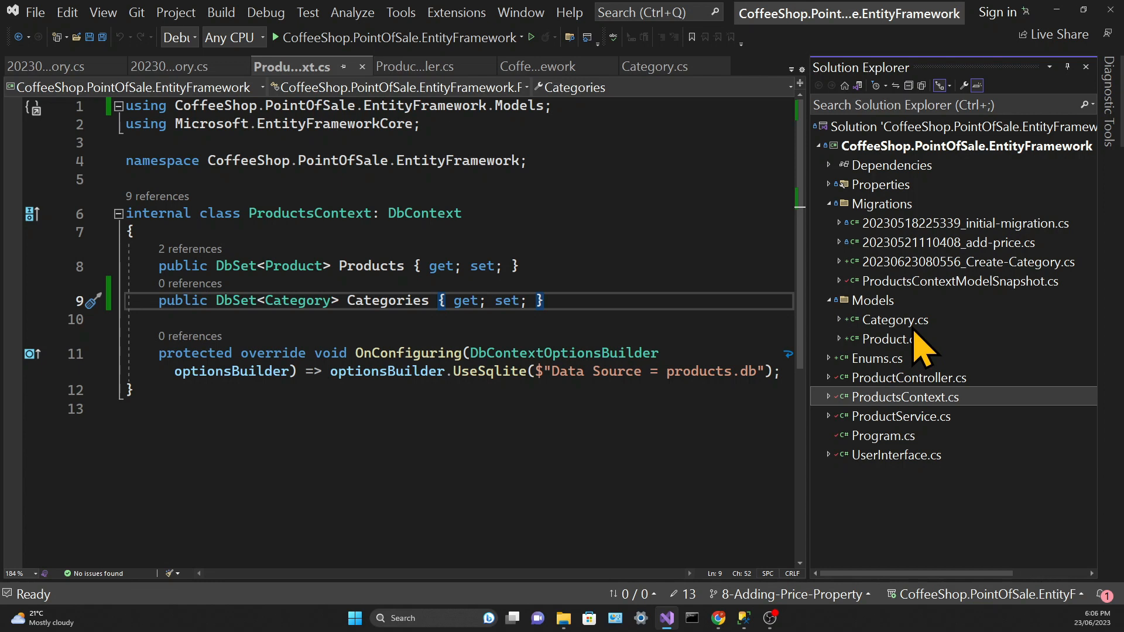
{"action": "mouse_move", "coordinate": [925, 345]}
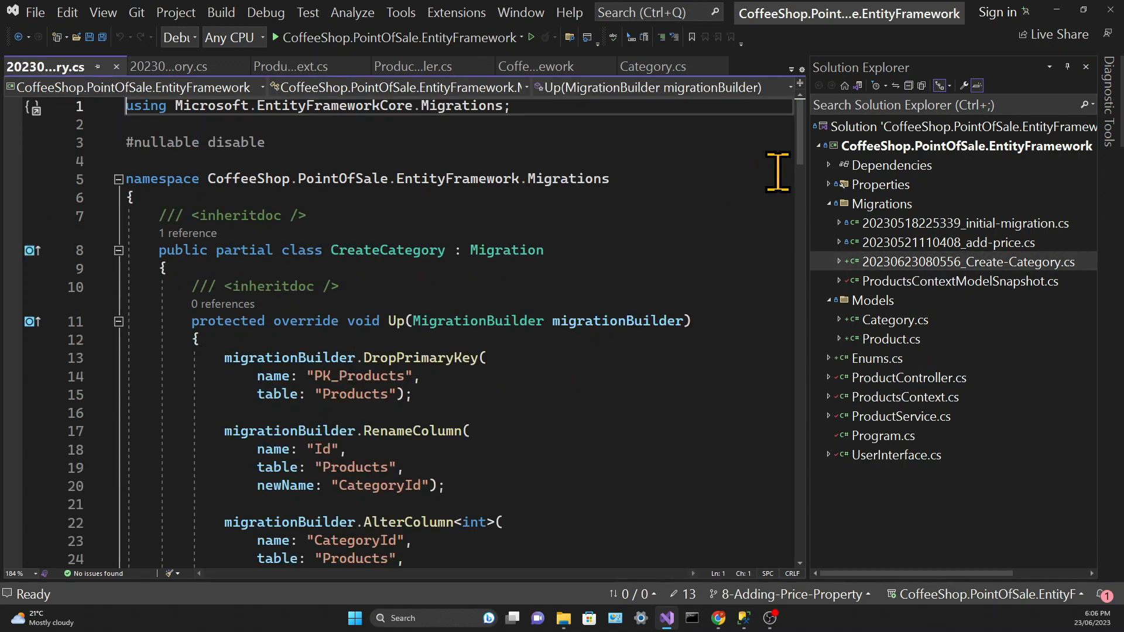
Step: Scroll through the migration's Up method reviewing the Categories table, indexes, foreign key and Down method
{"action": "scroll", "scroll_direction": "down", "scroll_amount": 3}
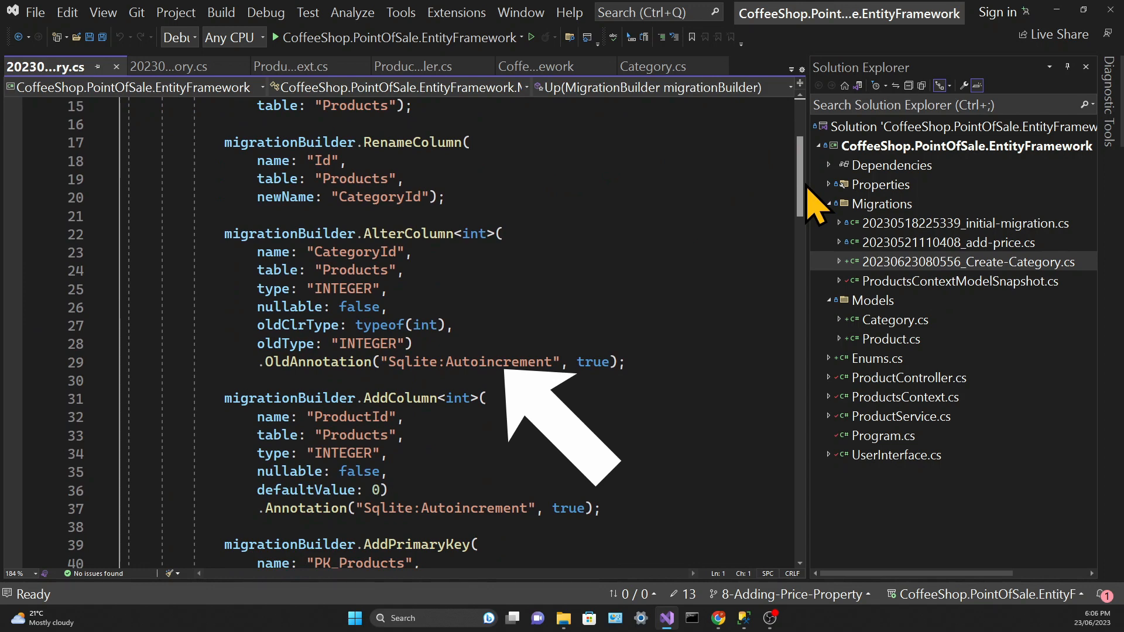
{"action": "scroll", "scroll_direction": "down", "scroll_amount": 3}
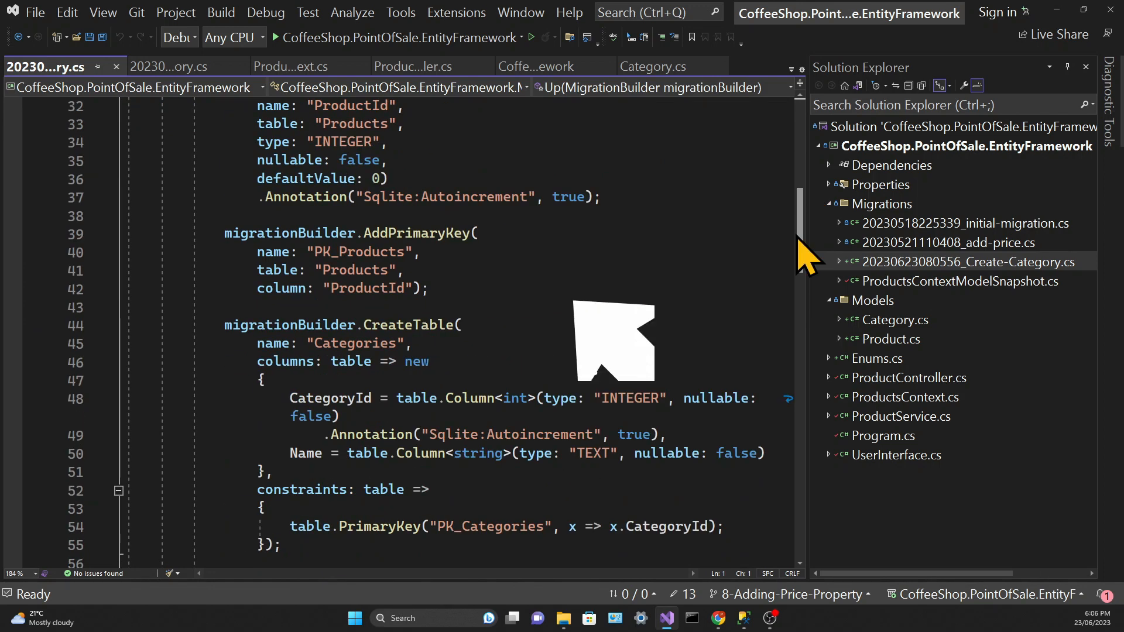
{"action": "scroll", "scroll_direction": "down", "scroll_amount": 3}
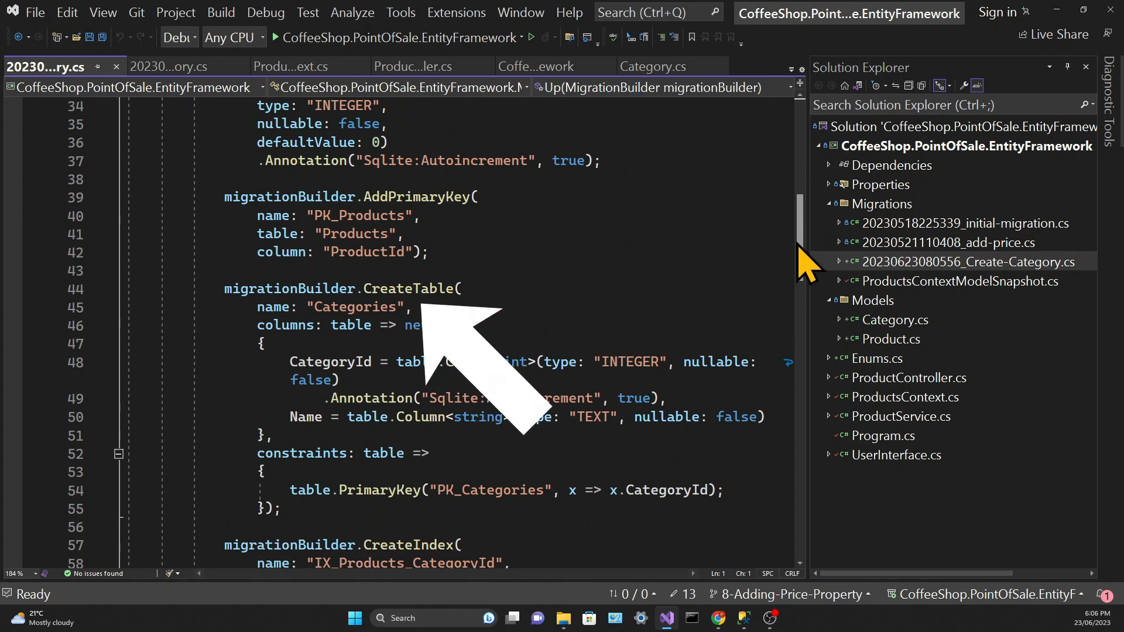
{"action": "scroll", "scroll_direction": "down", "scroll_amount": 3}
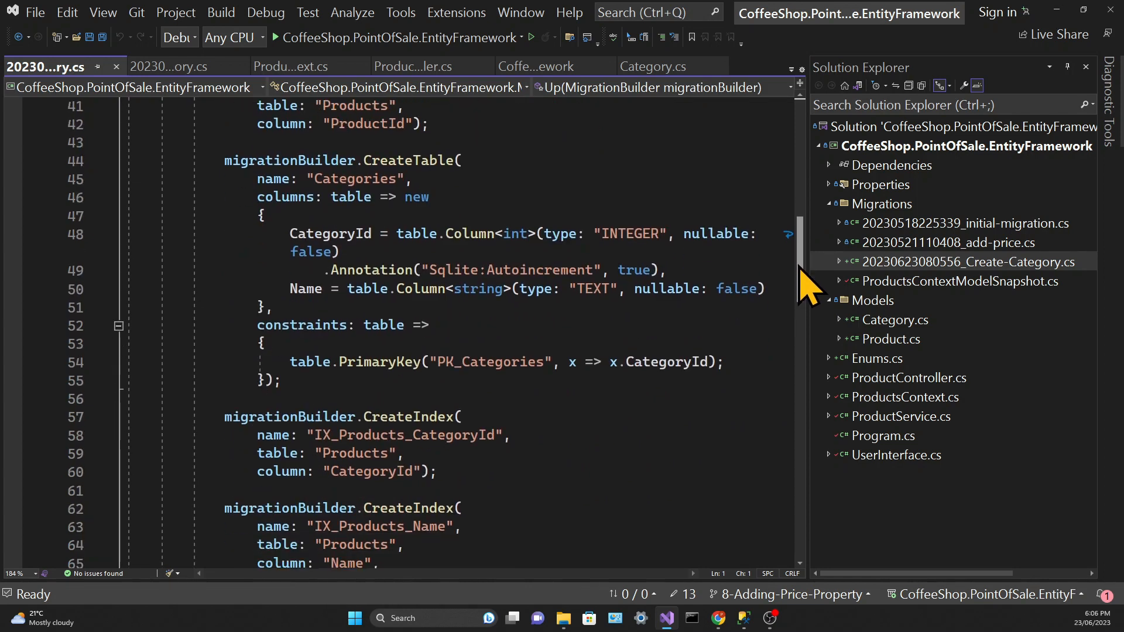
{"action": "scroll", "scroll_direction": "down", "scroll_amount": 3}
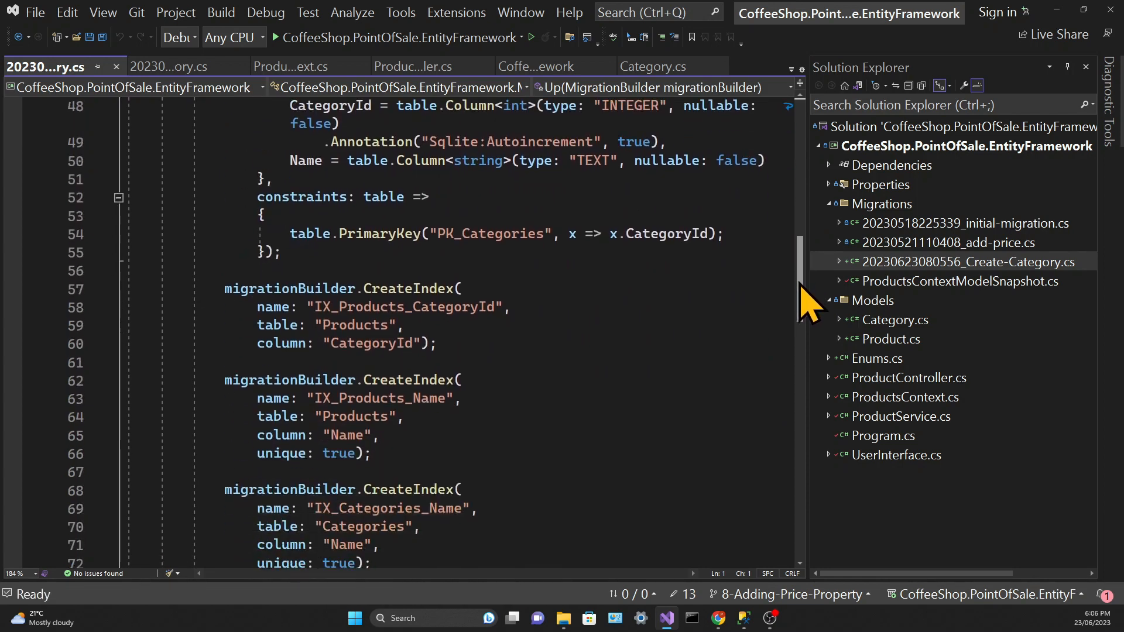
{"action": "scroll", "scroll_direction": "down", "scroll_amount": 3}
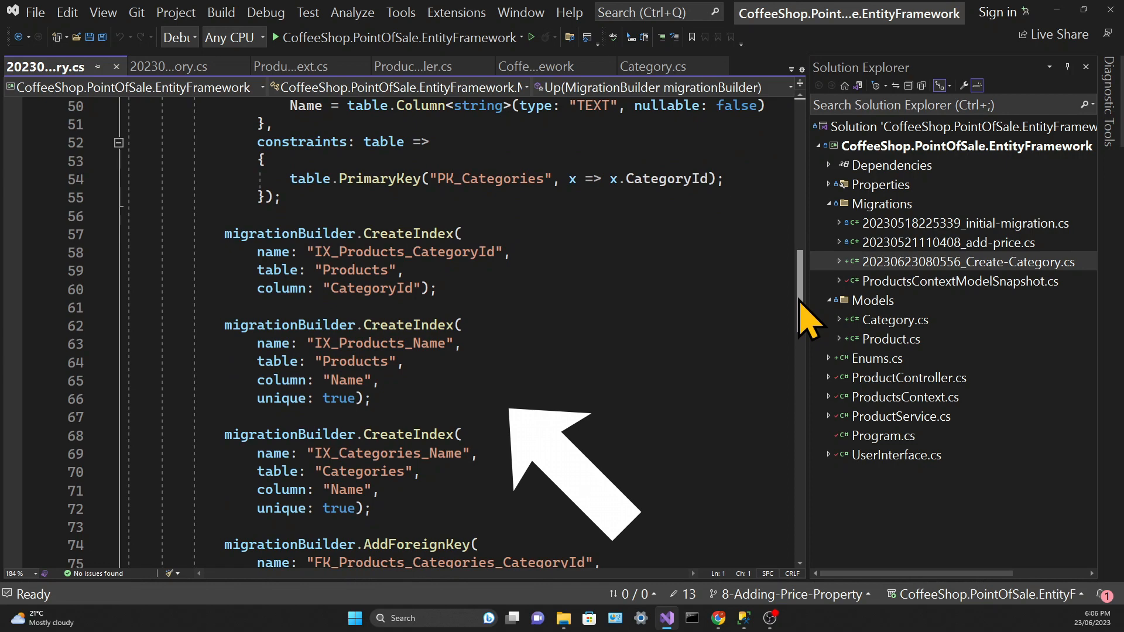
{"action": "scroll", "scroll_direction": "down", "scroll_amount": 3}
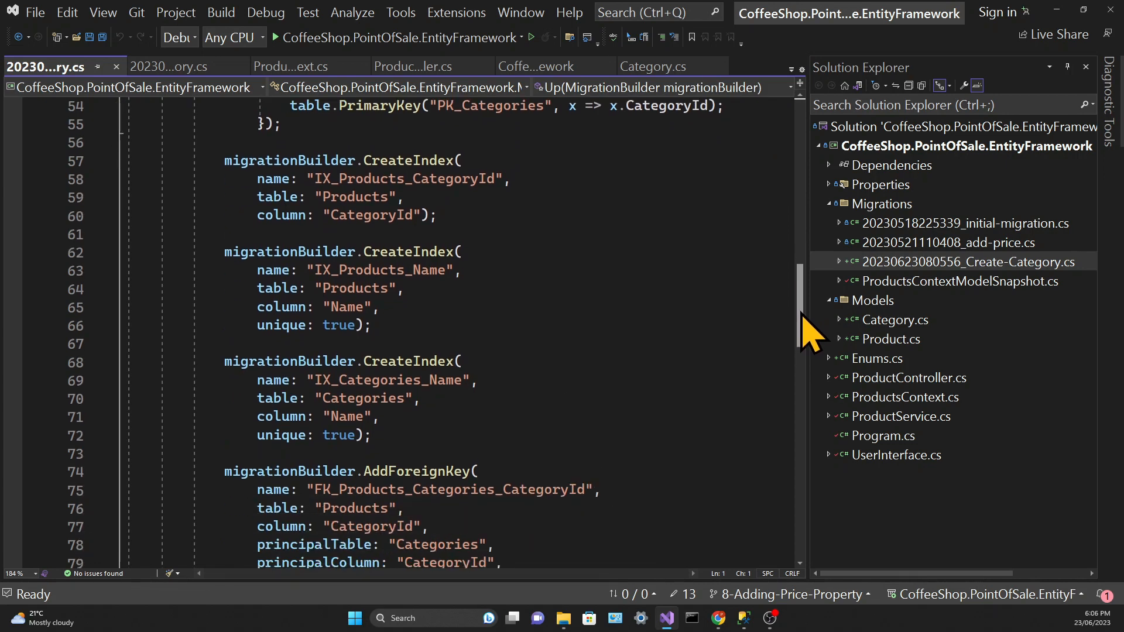
{"action": "scroll", "scroll_direction": "down", "scroll_amount": 3}
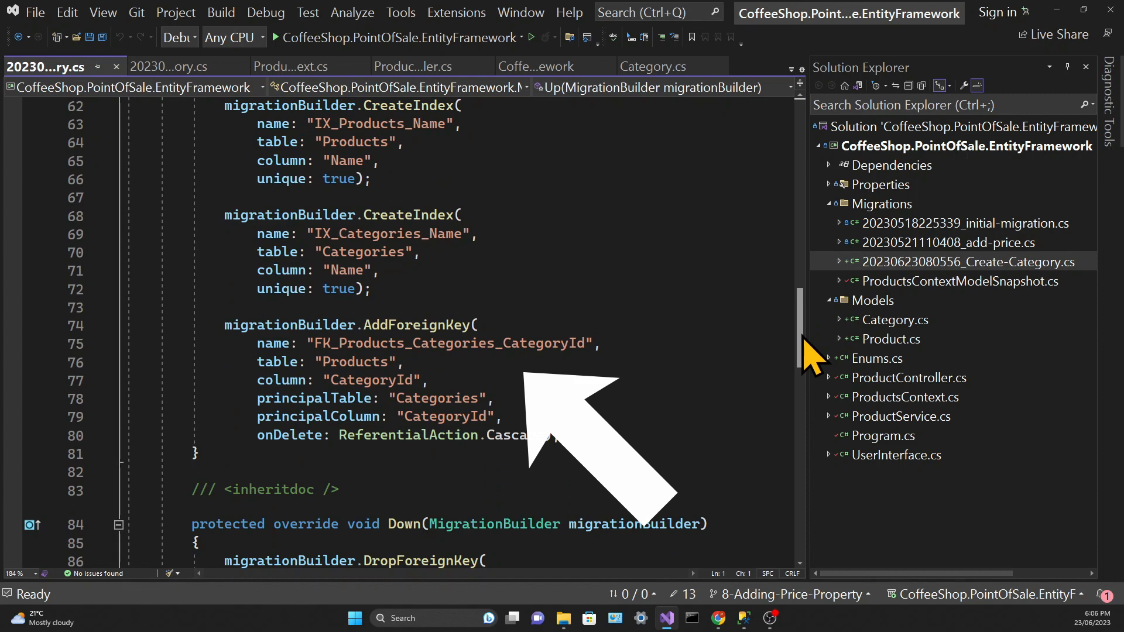
{"action": "scroll", "scroll_direction": "up", "scroll_amount": 3}
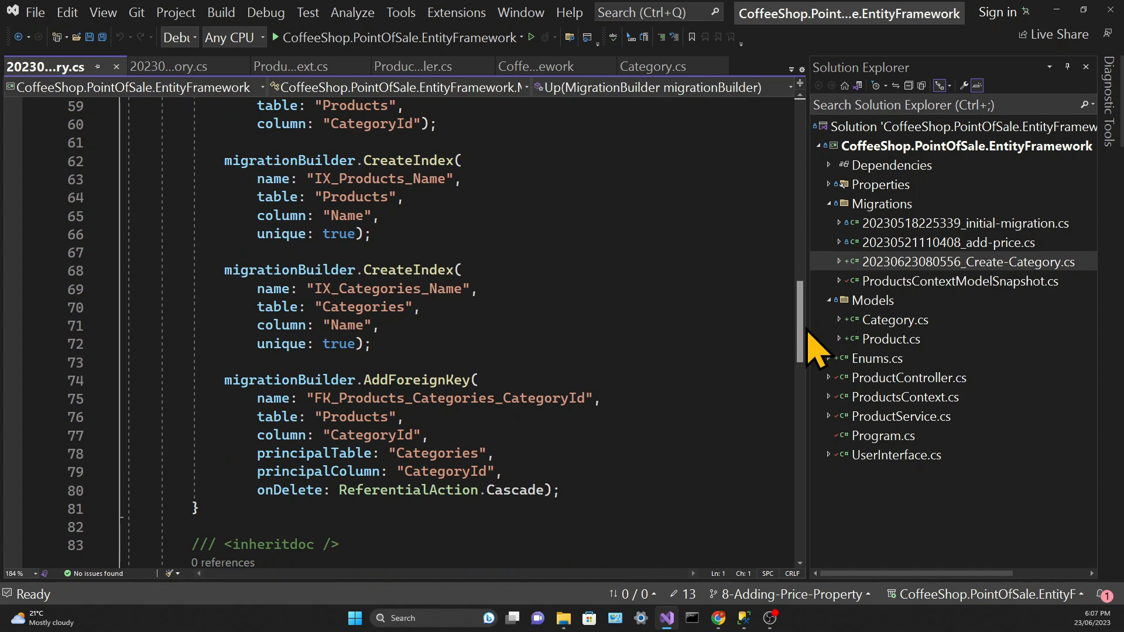
{"action": "scroll", "scroll_direction": "down", "scroll_amount": 3}
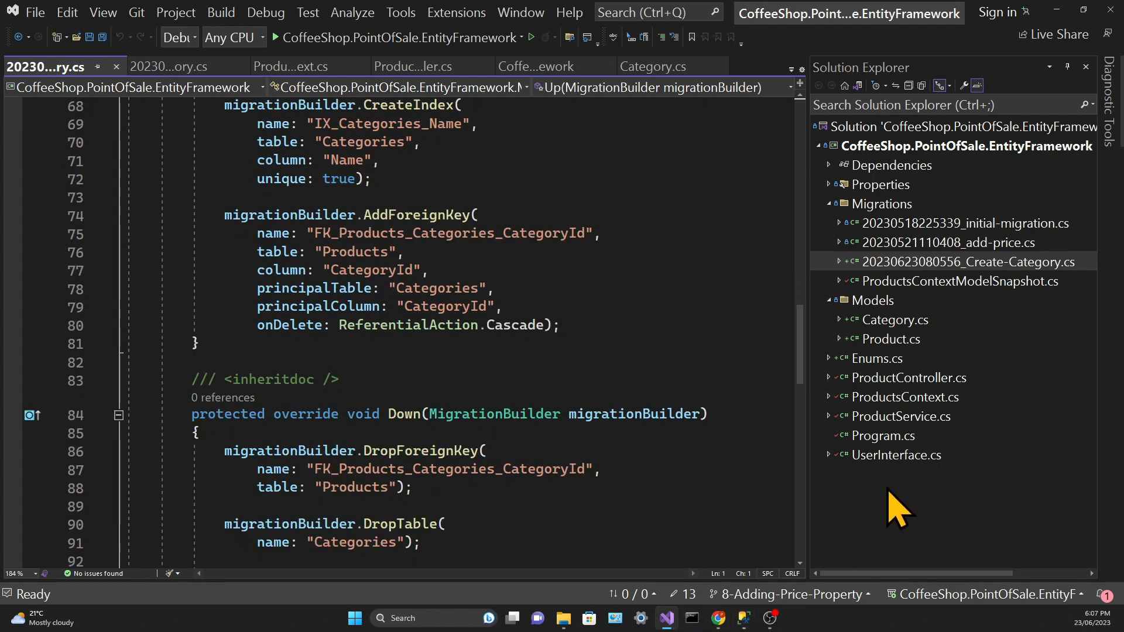
{"action": "mouse_move", "coordinate": [399, 12]}
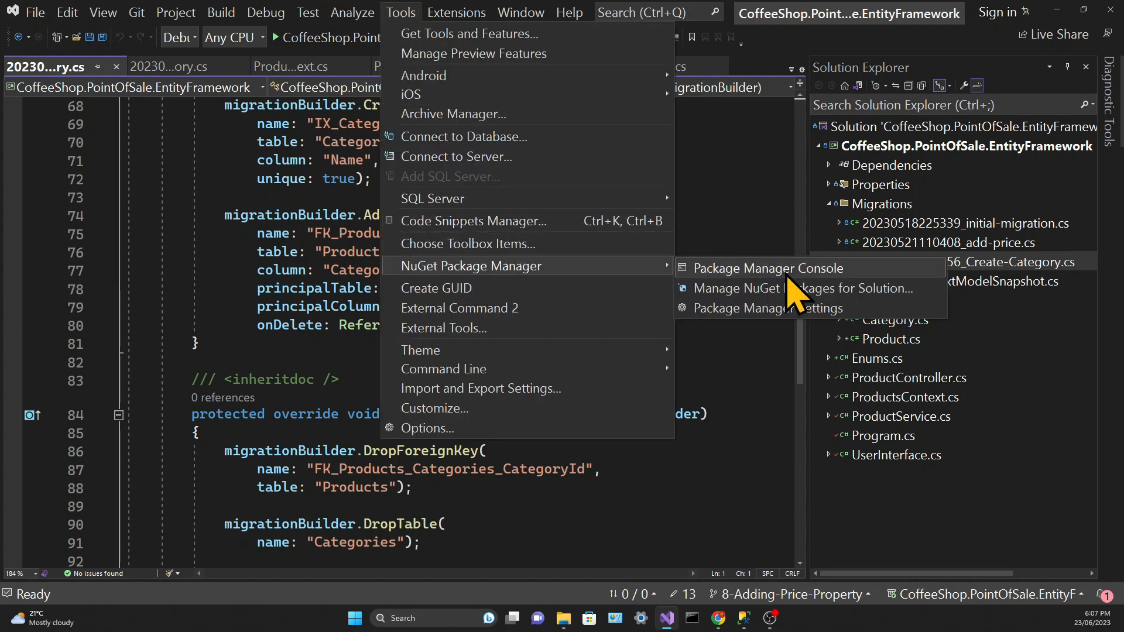
Step: Run update-database in the Package Manager Console to apply all three migrations and create products.db
{"action": "left_click", "coordinate": [765, 268]}
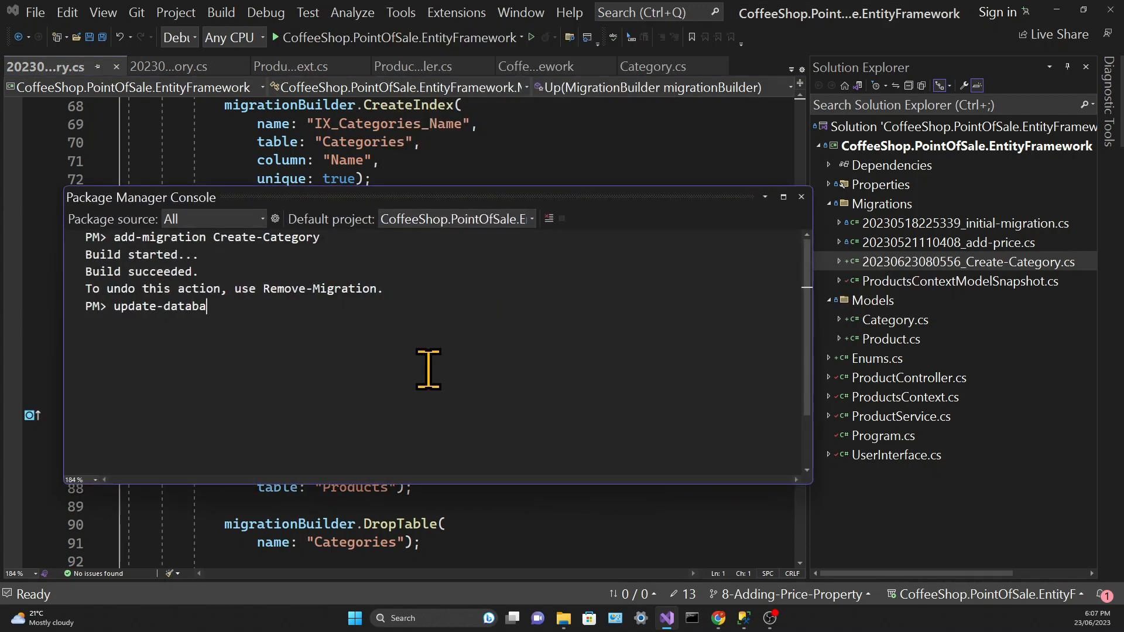
{"action": "key", "text": "Return"}
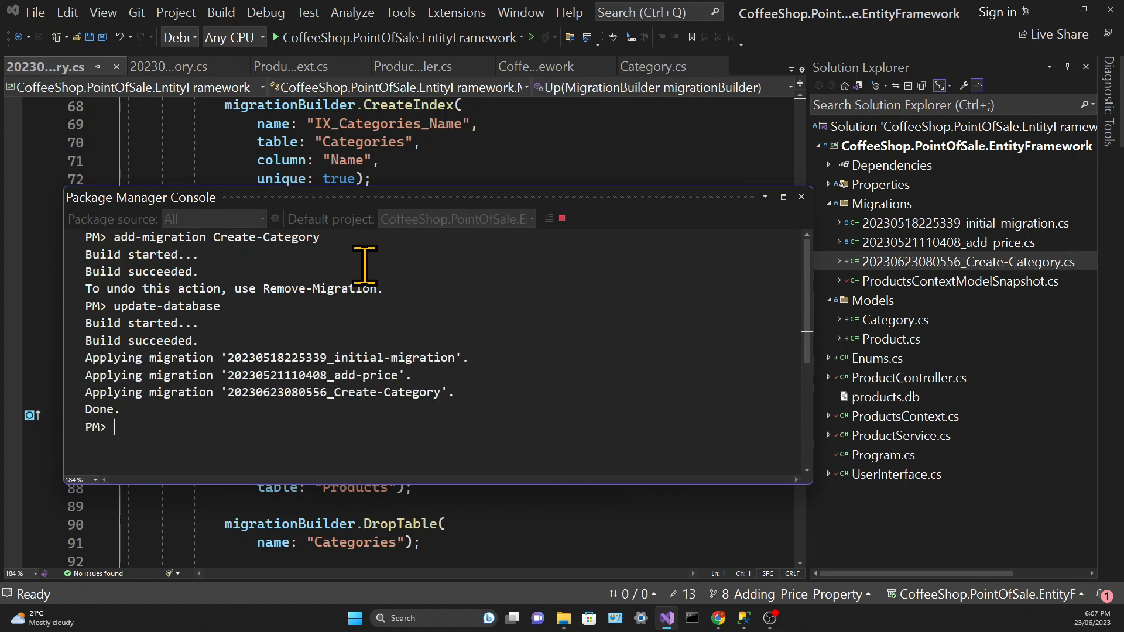
{"action": "mouse_move", "coordinate": [405, 230]}
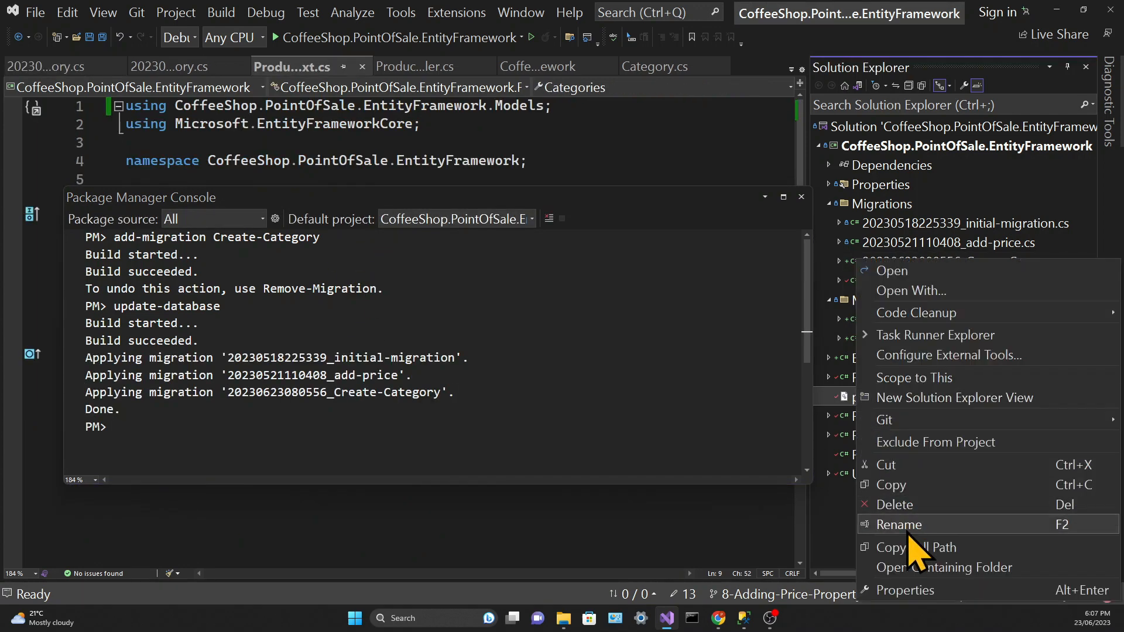
Step: Show products.db in its containing folder and open it in DB Browser for SQLite
{"action": "left_click", "coordinate": [944, 566]}
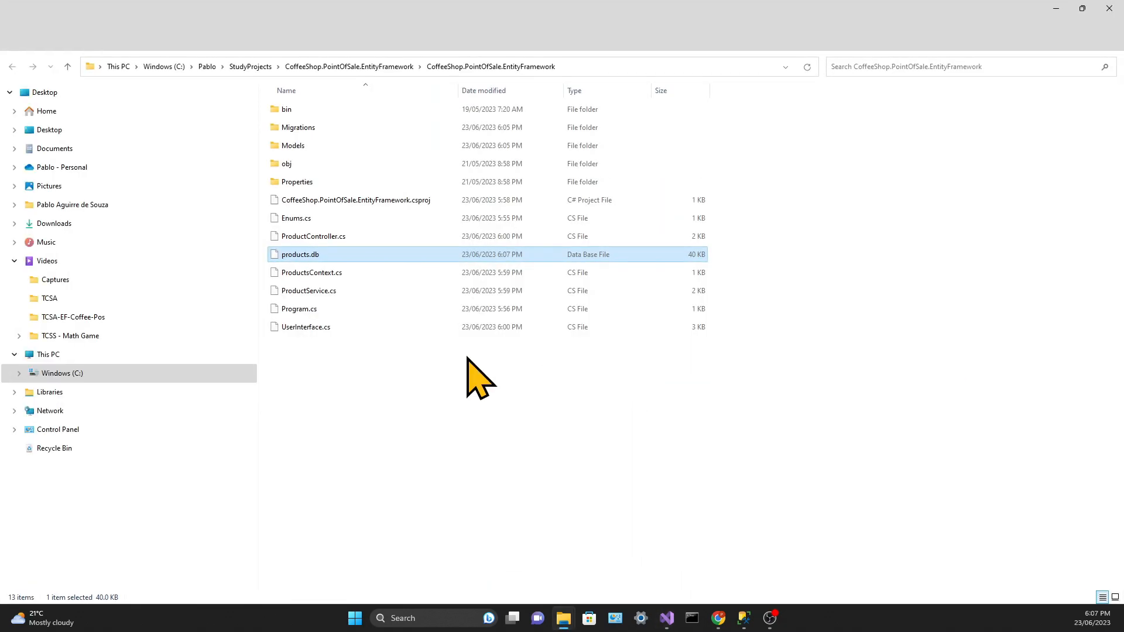
{"action": "right_click", "coordinate": [300, 254]}
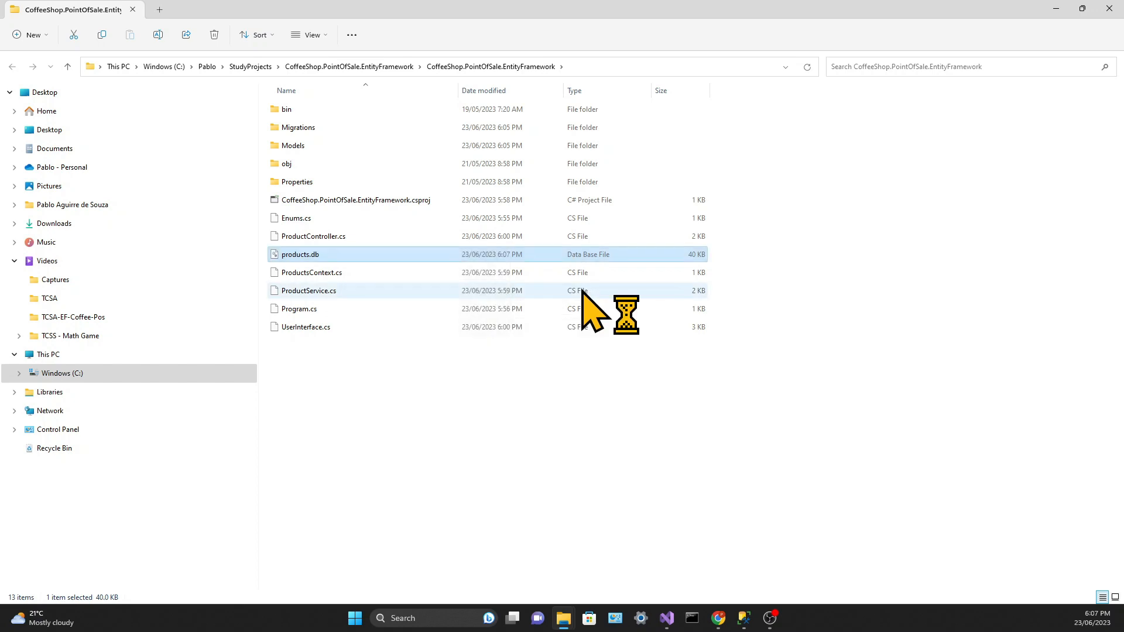
{"action": "double_click", "coordinate": [300, 254]}
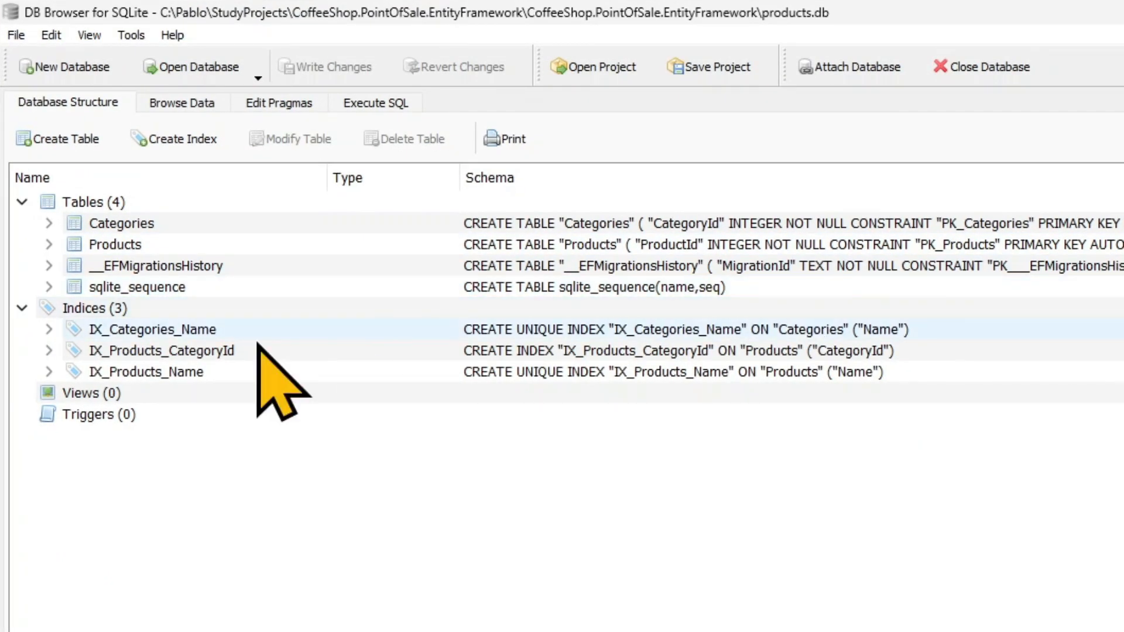
{"action": "left_click", "coordinate": [145, 371]}
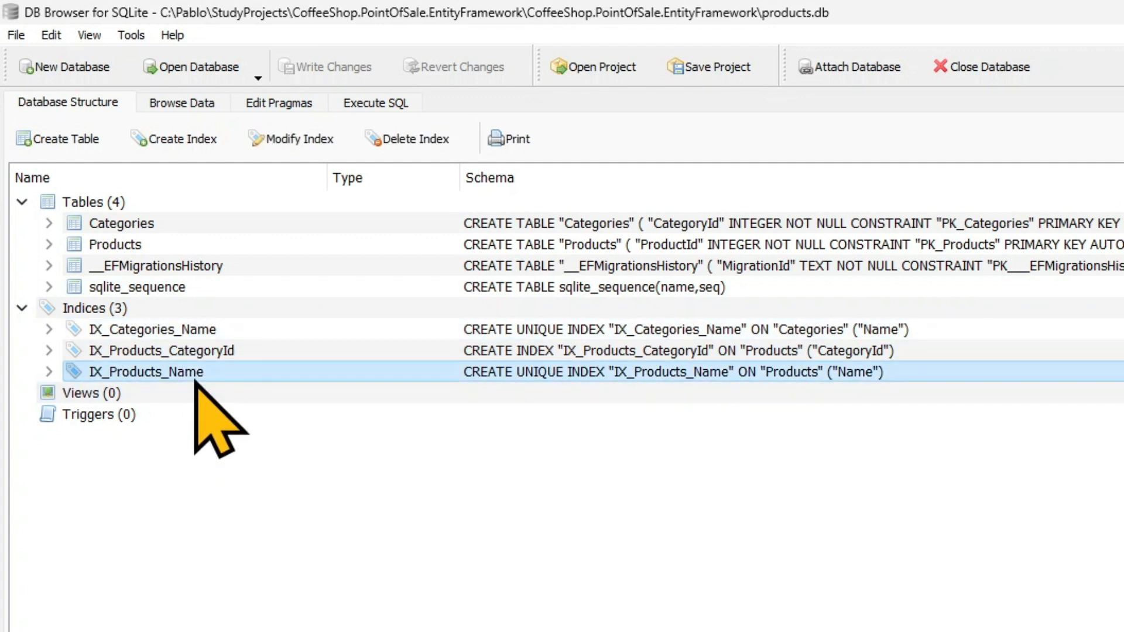
{"action": "left_click", "coordinate": [142, 260]}
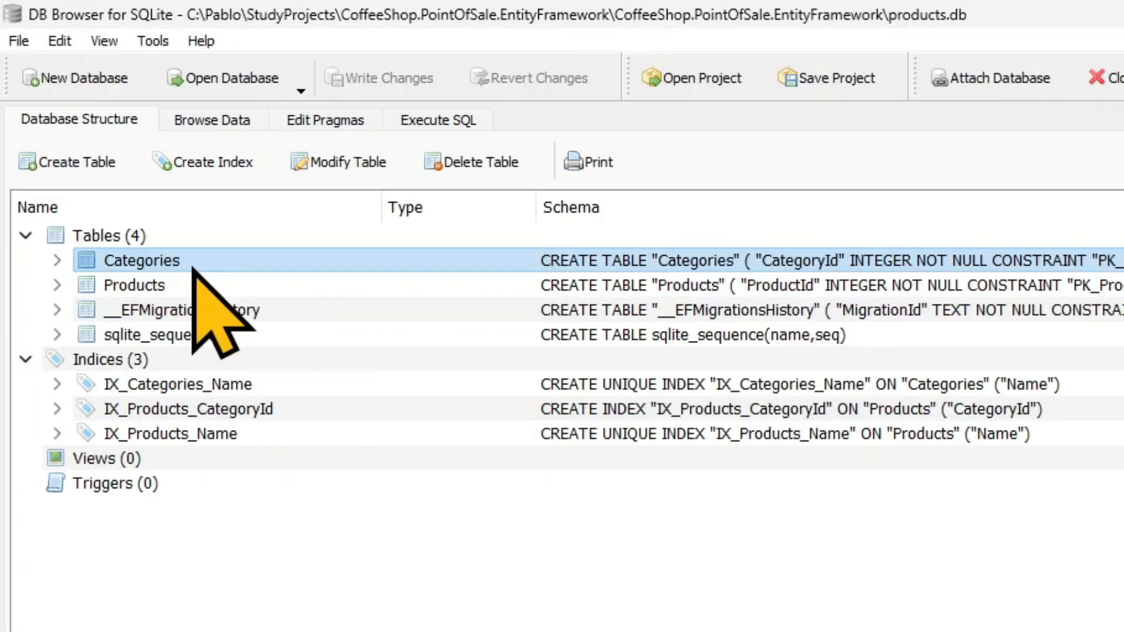